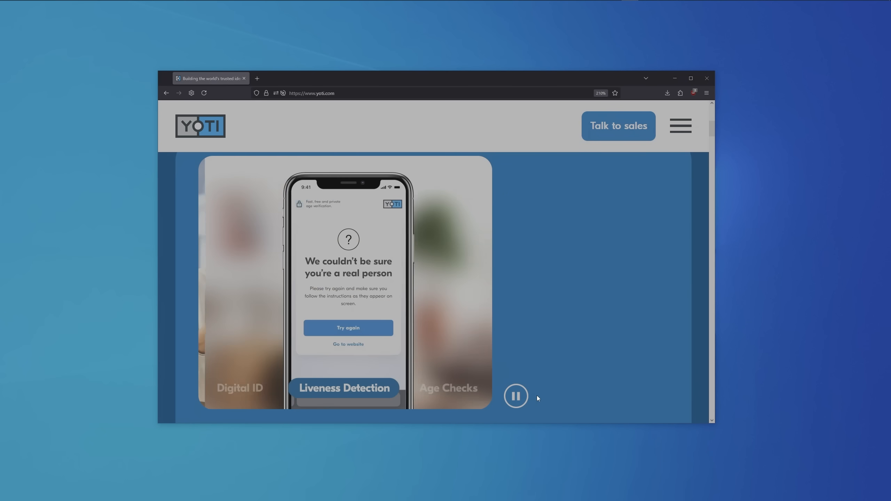
Bring up the SearXNG results for 'spotify face scan or account deletion'.
{"action": "left_click", "coordinate": [515, 396]}
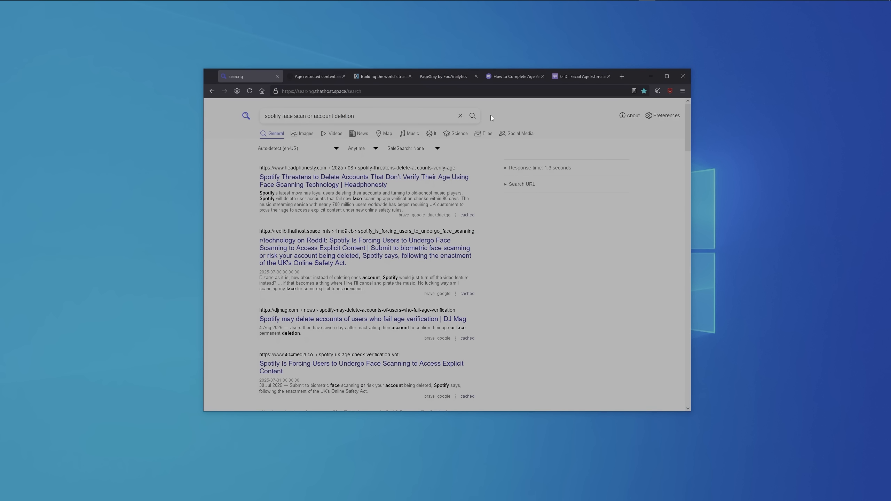
Highlight the underage-account deactivation passage and the Yoti mention, then land on Yoti's homepage.
{"action": "left_click", "coordinate": [317, 76]}
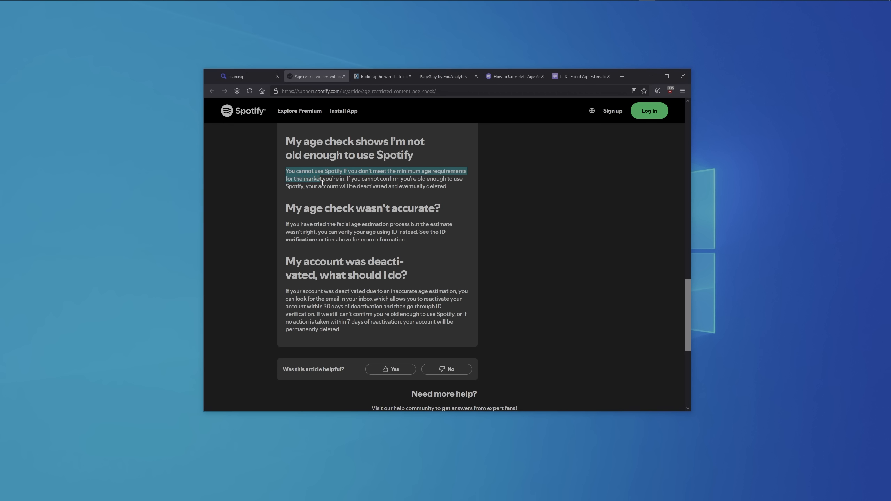
{"action": "left_click_drag", "start_coordinate": [321, 178], "coordinate": [449, 186]}
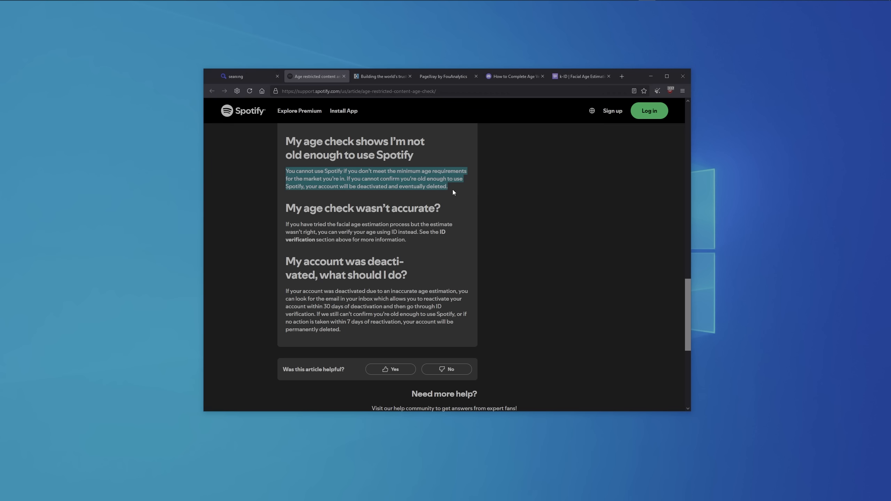
{"action": "mouse_move", "coordinate": [670, 312]}
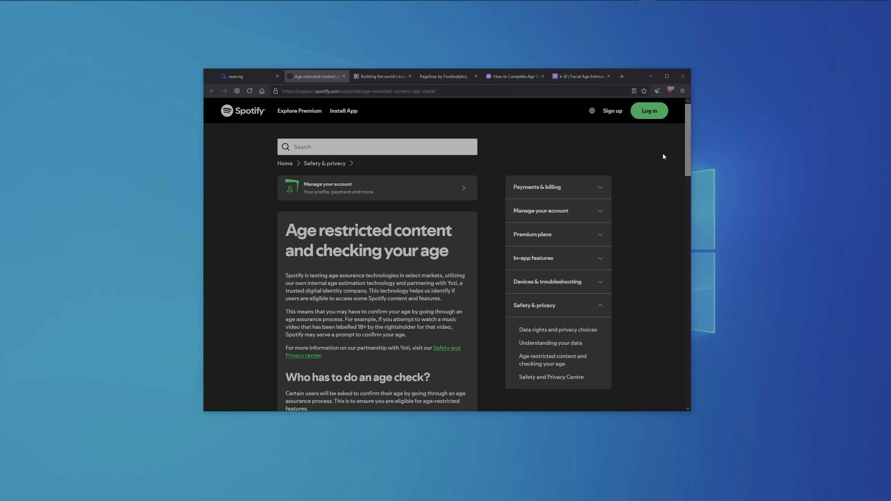
{"action": "double_click", "coordinate": [452, 284]}
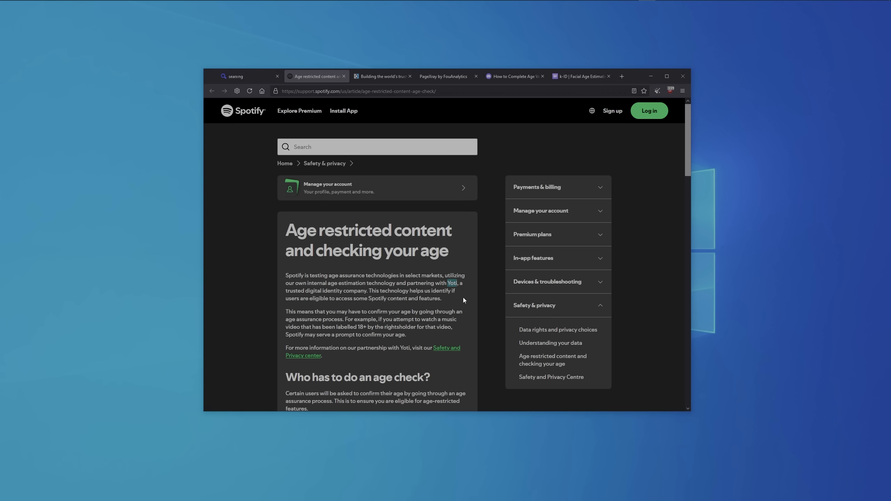
{"action": "left_click", "coordinate": [383, 75]}
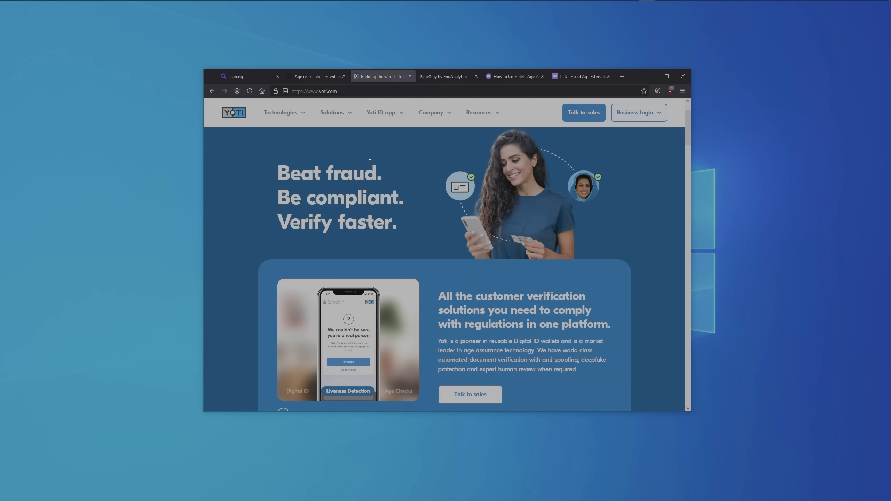
Highlight Yoti's 'Be compliant.' slogan, review its product cards, then reach the PageXray report for support.spotify.com.
{"action": "double_click", "coordinate": [340, 198]}
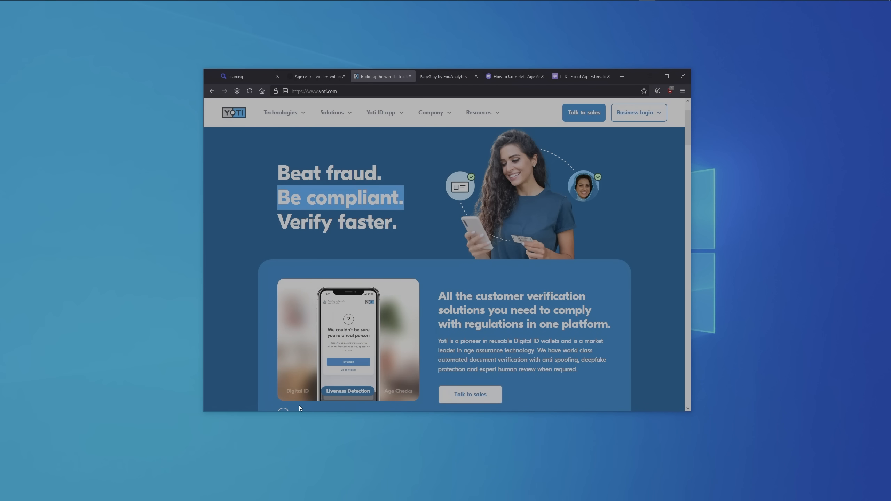
{"action": "scroll", "scroll_direction": "down", "scroll_amount": 3}
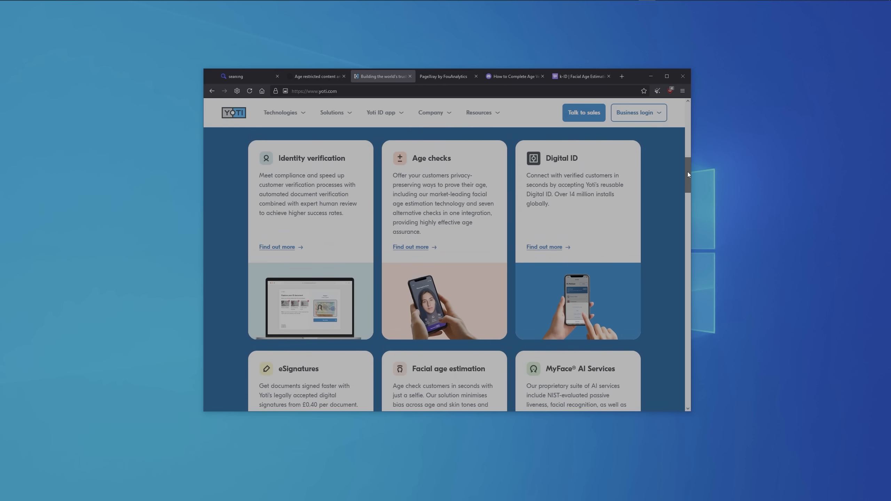
{"action": "left_click", "coordinate": [446, 76]}
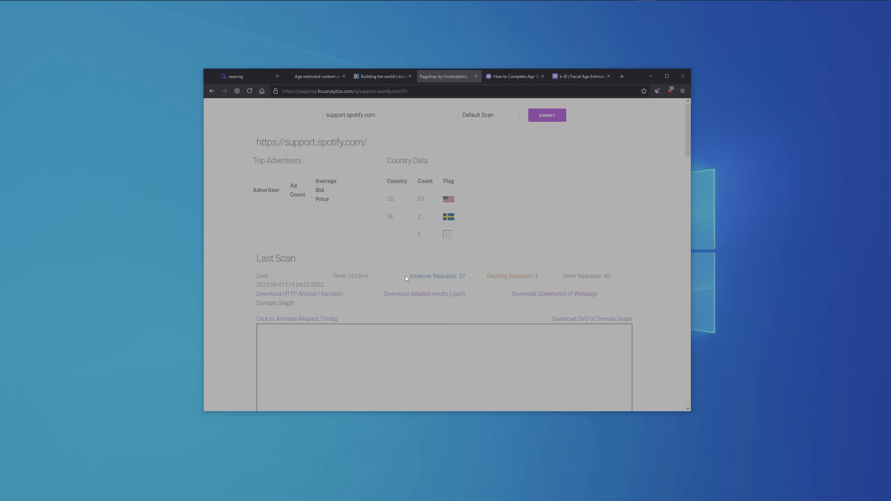
{"action": "double_click", "coordinate": [437, 276]}
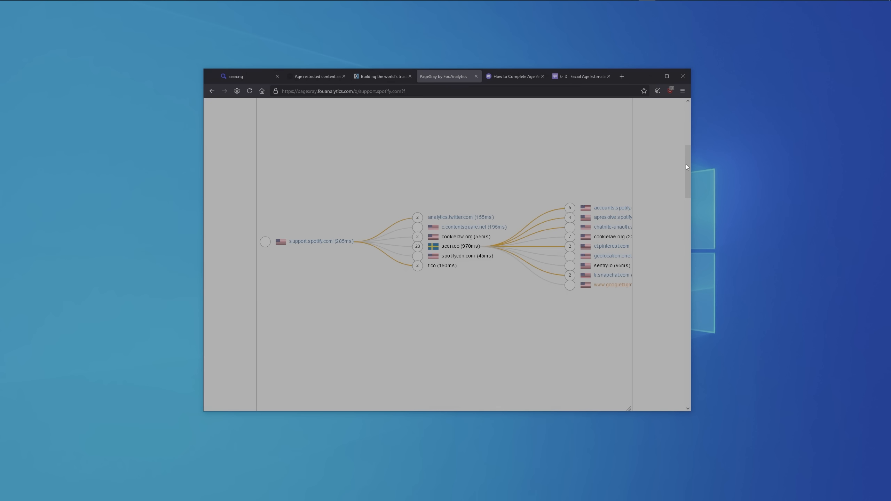
{"action": "mouse_move", "coordinate": [361, 252]}
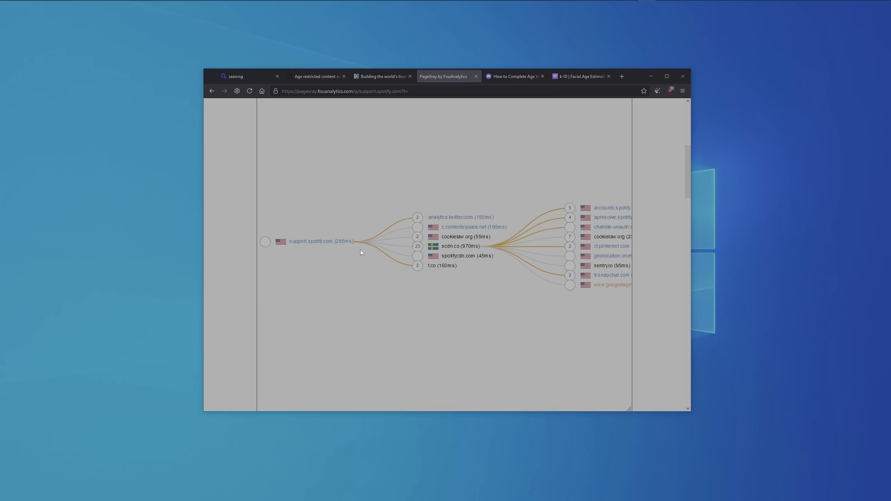
{"action": "mouse_move", "coordinate": [457, 252]}
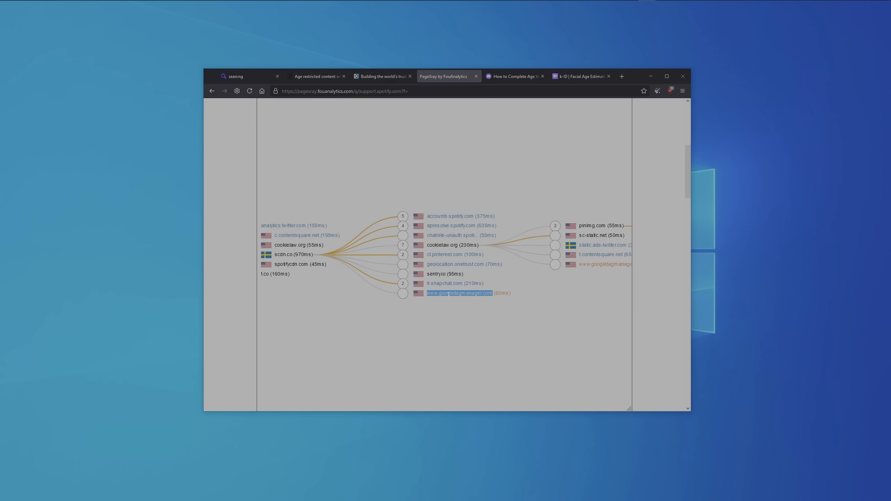
View Discord's Face Scan / Scan ID verification screenshot full size, then reach k-ID's Facial Age Estimation page.
{"action": "left_click", "coordinate": [513, 76]}
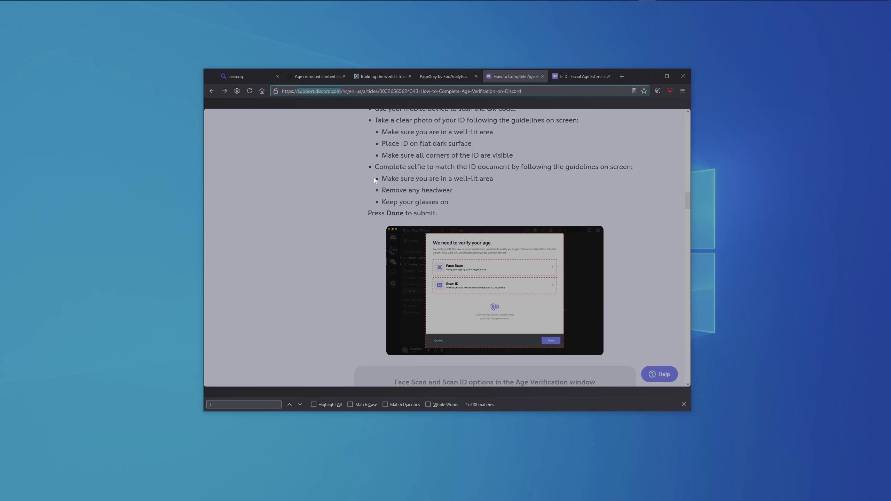
{"action": "right_click", "coordinate": [494, 292]}
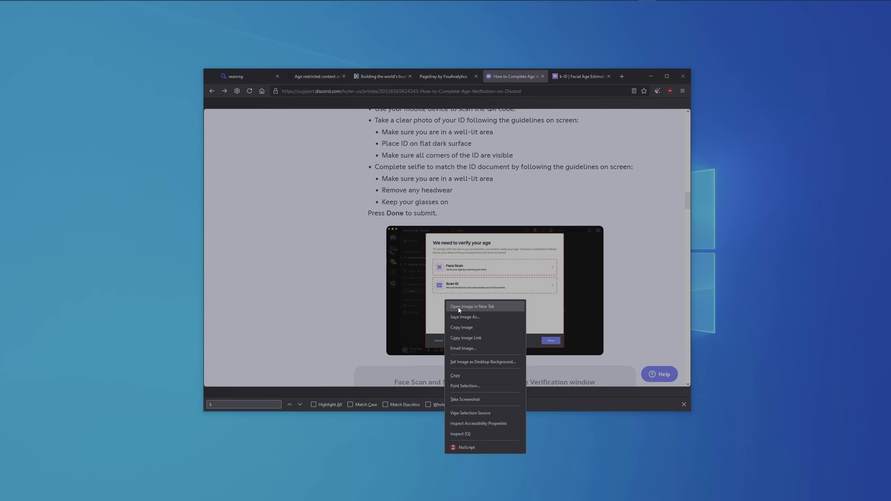
{"action": "left_click", "coordinate": [472, 306]}
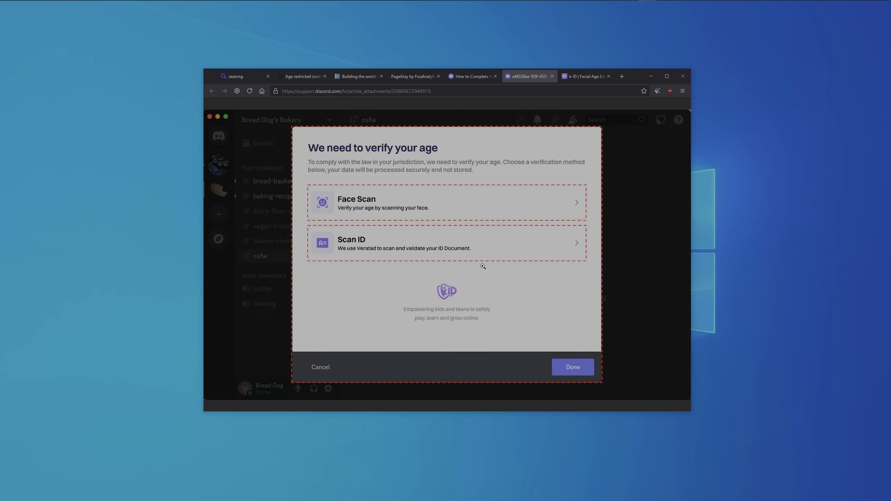
{"action": "mouse_move", "coordinate": [452, 300]}
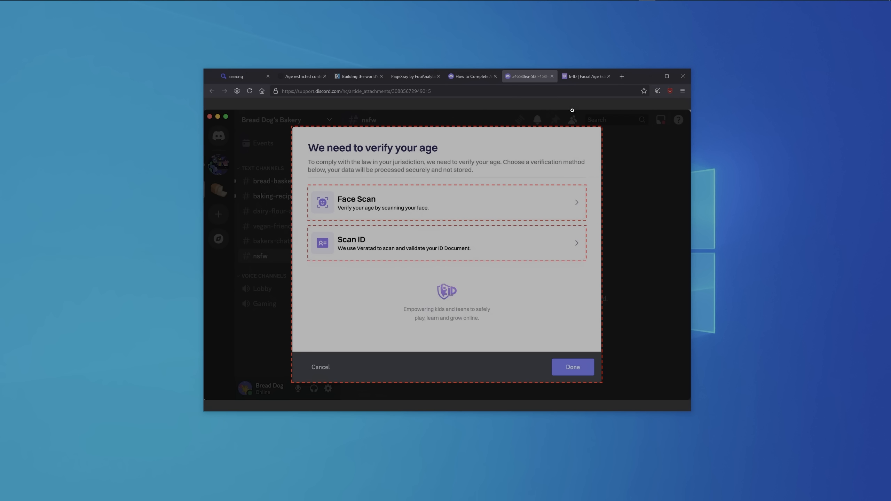
{"action": "left_click", "coordinate": [586, 76]}
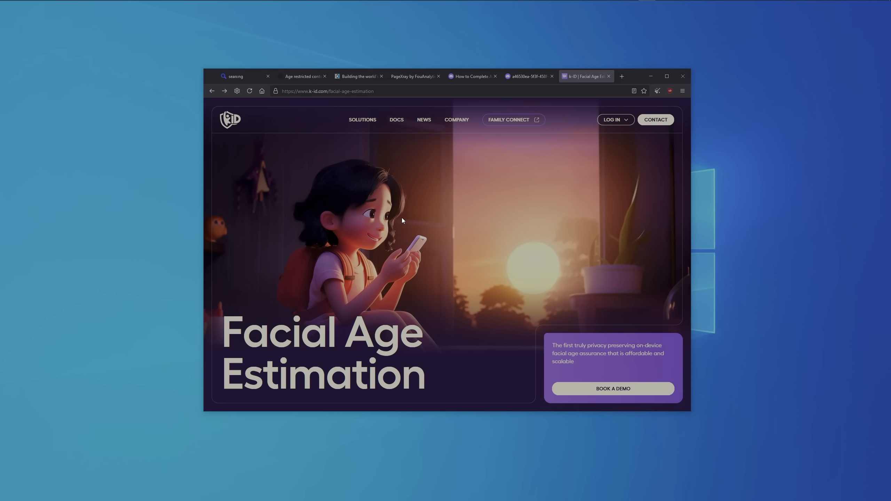
{"action": "mouse_move", "coordinate": [434, 262]}
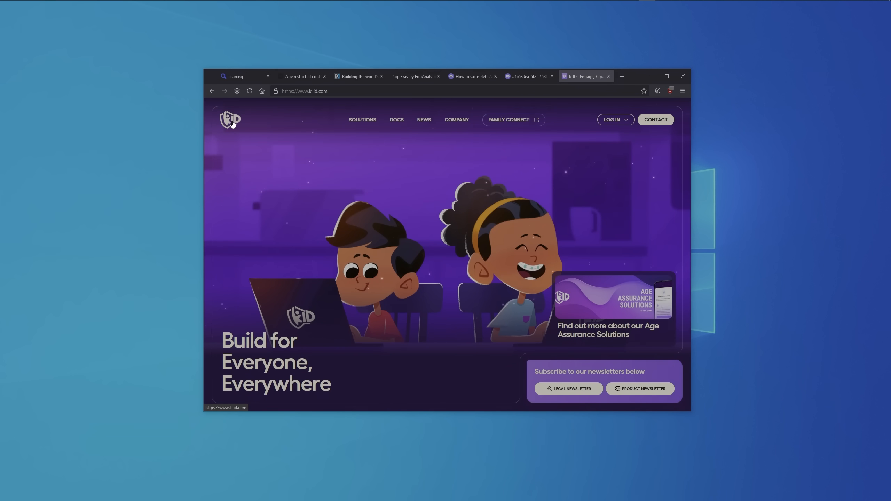
{"action": "mouse_move", "coordinate": [238, 143]}
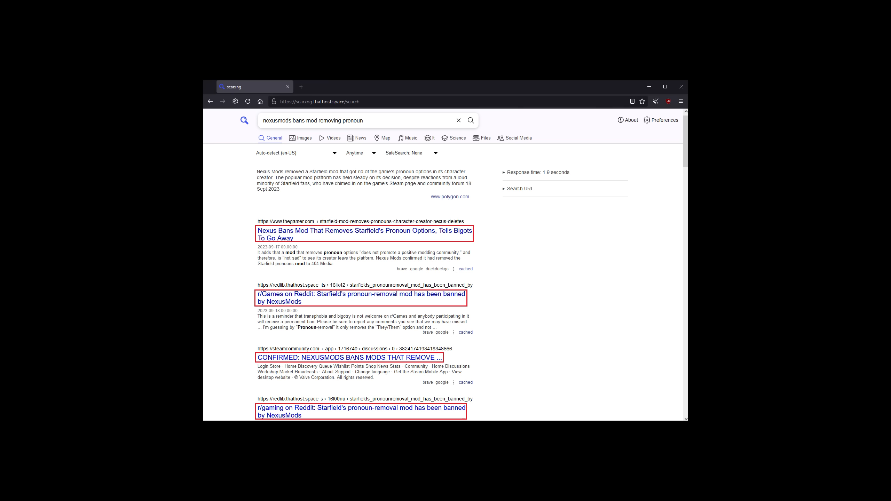
Search SearXNG for 'russia mandatory state control app' and then 'eu state controlled app'.
{"action": "type", "text": "russia mandatory state control app"}
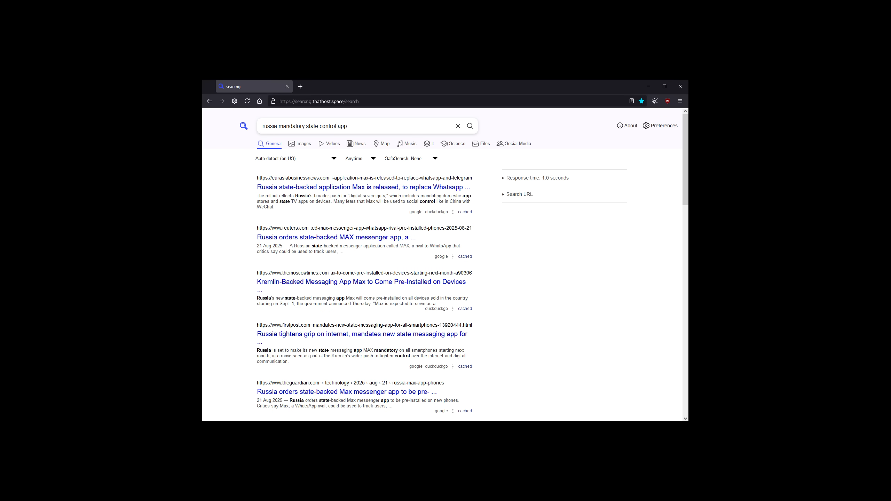
{"action": "type", "text": "eu state controlled app"}
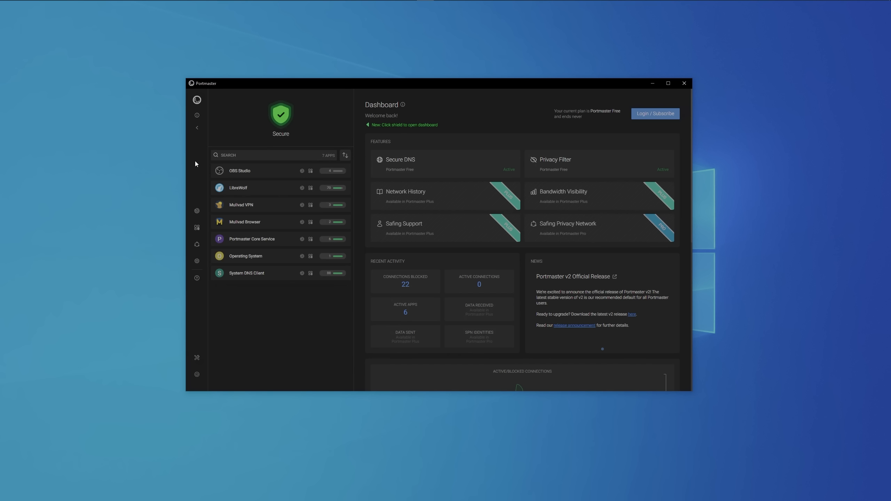
{"action": "mouse_move", "coordinate": [258, 191]}
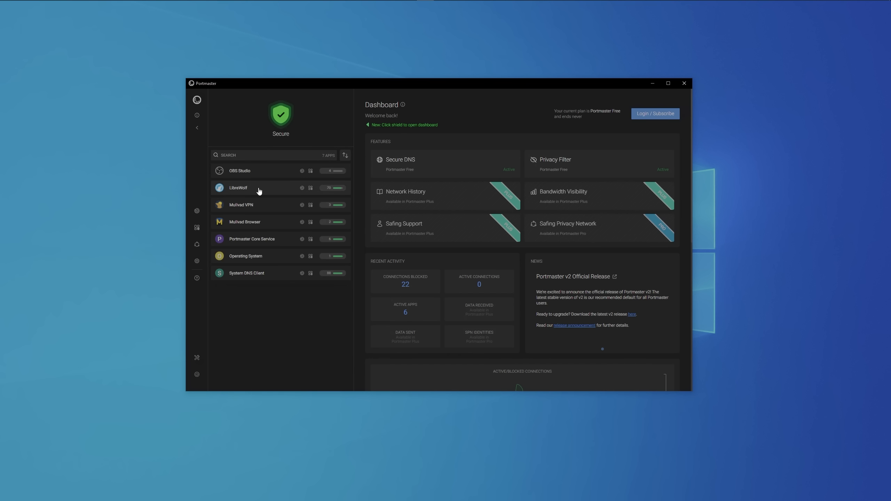
Inspect LibreWolf's connection report, expanding the blocked push.services.mozilla.com connection.
{"action": "left_click", "coordinate": [237, 188]}
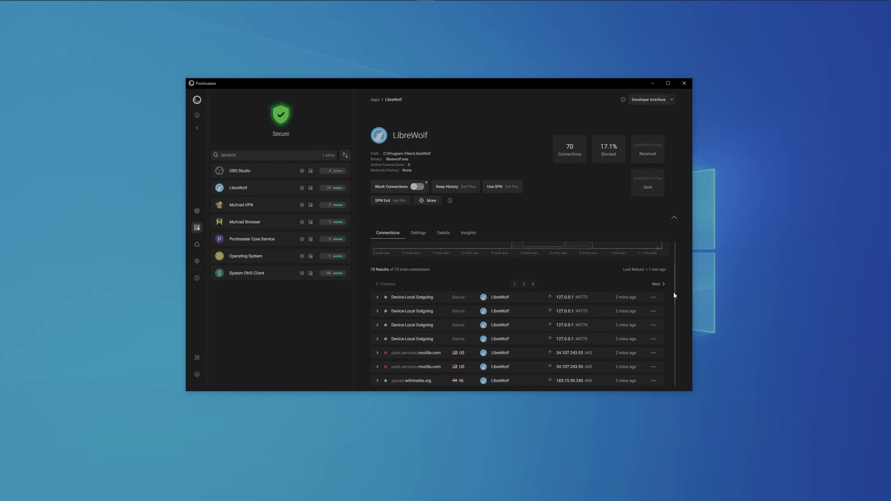
{"action": "scroll", "scroll_direction": "down", "scroll_amount": 3}
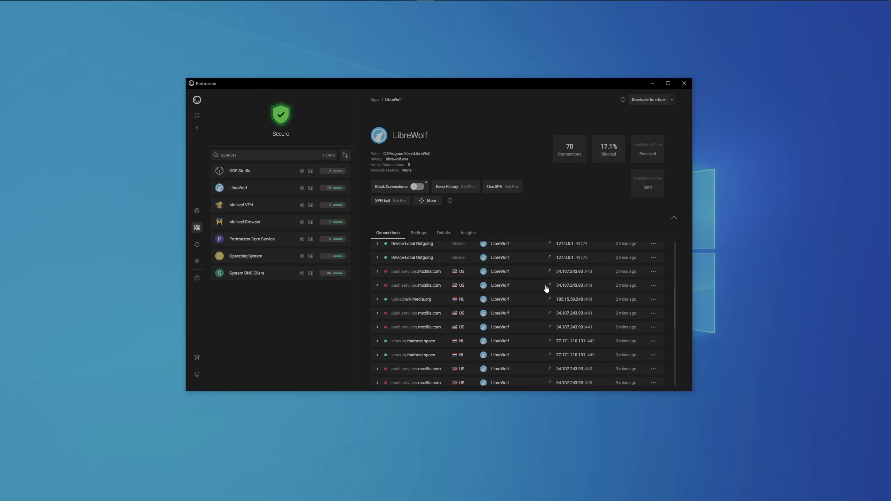
{"action": "left_click", "coordinate": [415, 271]}
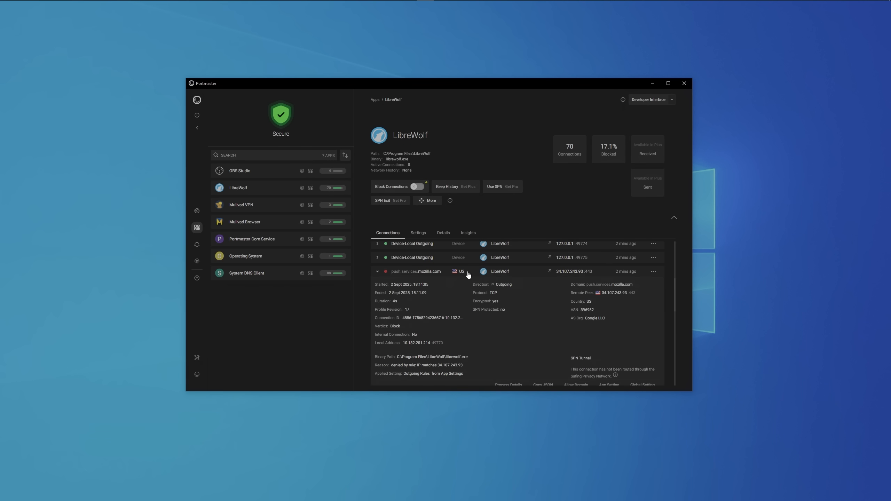
{"action": "mouse_move", "coordinate": [601, 325]}
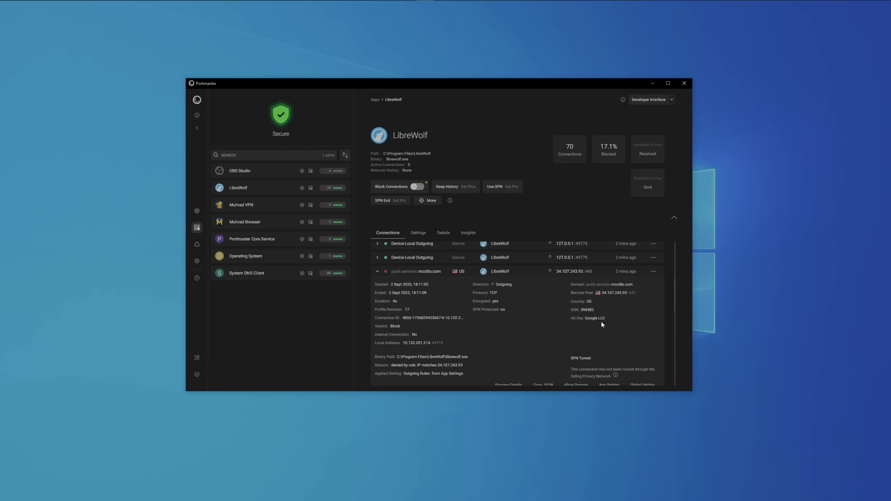
Return to the dashboard showing recently blocked apps and connections per country.
{"action": "double_click", "coordinate": [436, 358]}
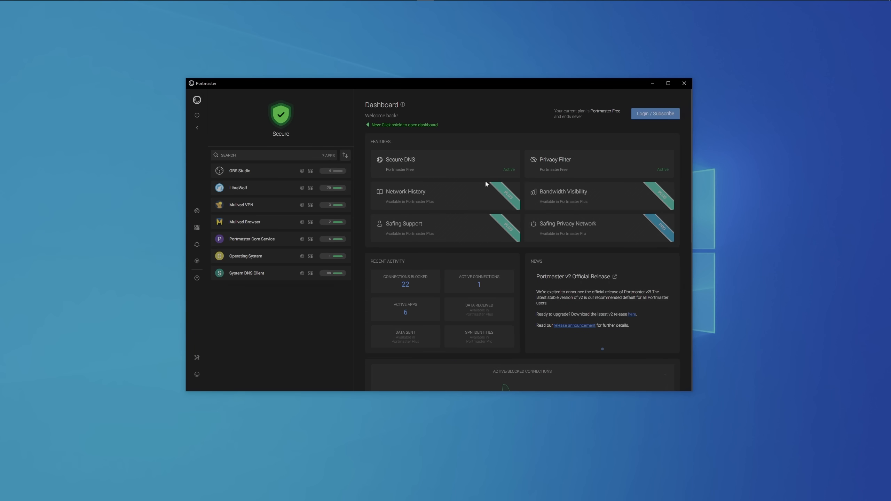
{"action": "scroll", "scroll_direction": "down", "scroll_amount": 3}
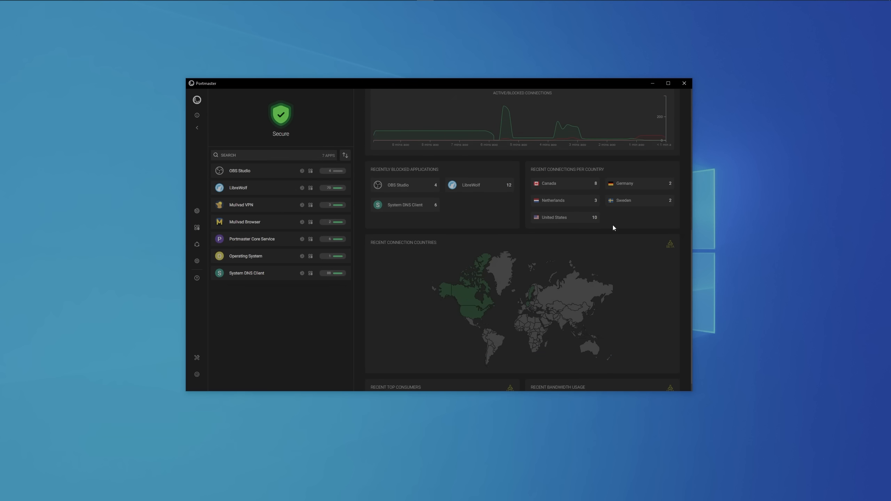
{"action": "mouse_move", "coordinate": [509, 305]}
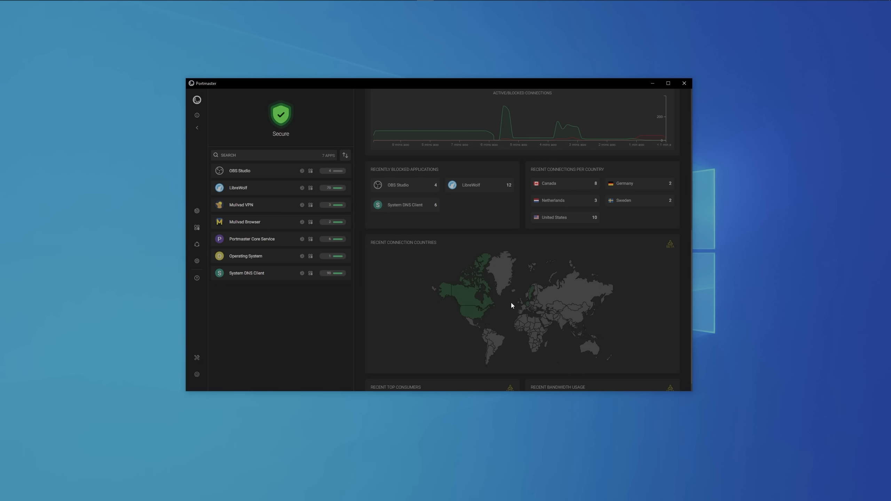
{"action": "mouse_move", "coordinate": [196, 262]}
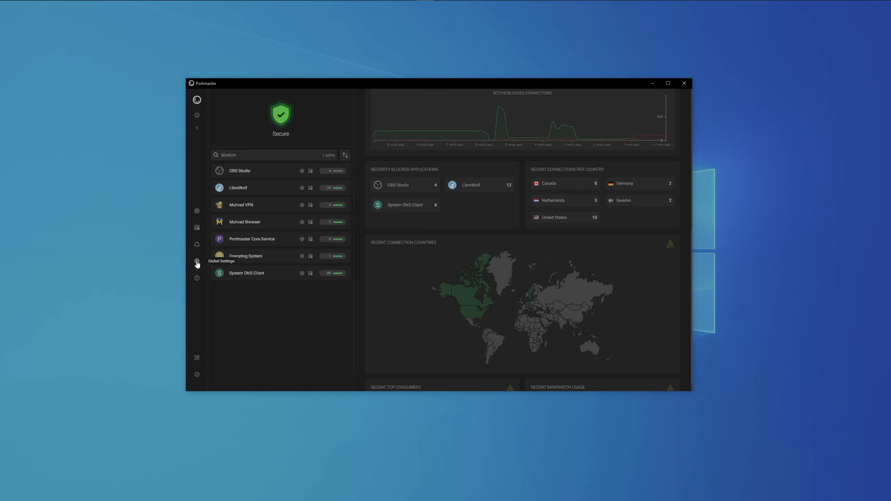
Show the global Secure DNS server list with the two Quad9 entries.
{"action": "left_click", "coordinate": [196, 261]}
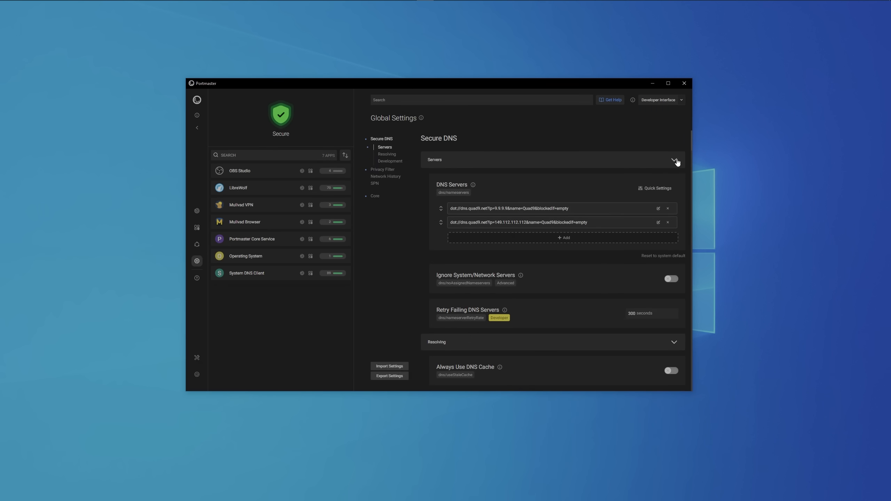
{"action": "left_click", "coordinate": [383, 146]}
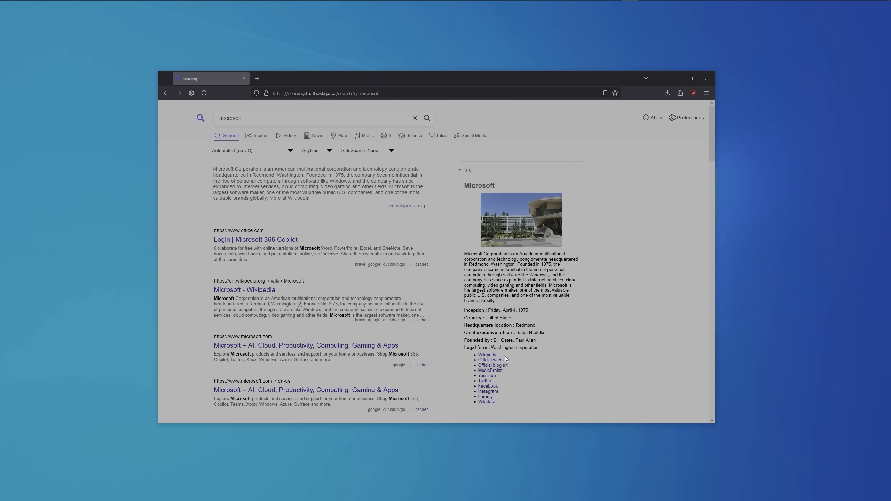
Open Microsoft's official website from the SearXNG infobox in a new tab, which fails to load.
{"action": "right_click", "coordinate": [493, 365]}
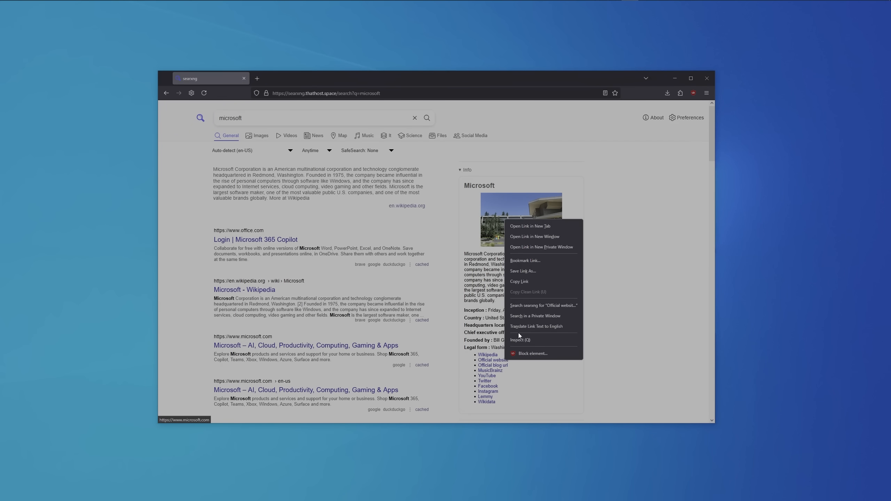
{"action": "left_click", "coordinate": [529, 226]}
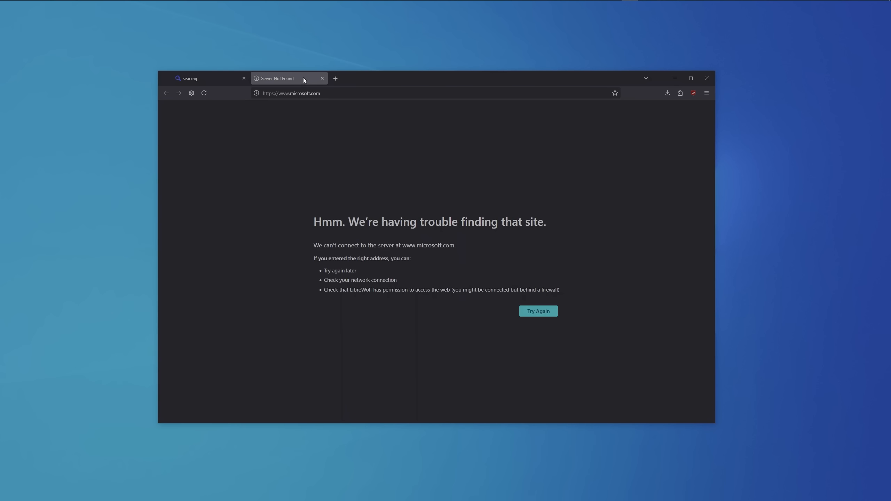
{"action": "mouse_move", "coordinate": [307, 222]}
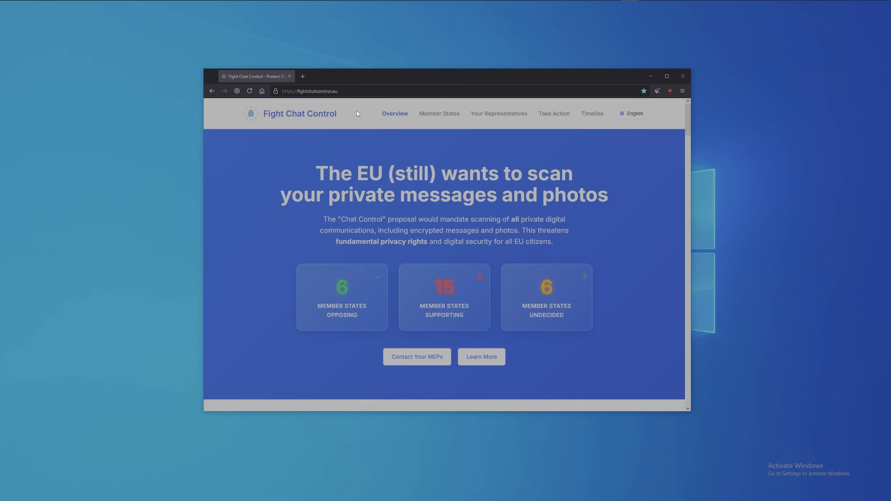
{"action": "mouse_move", "coordinate": [376, 157]}
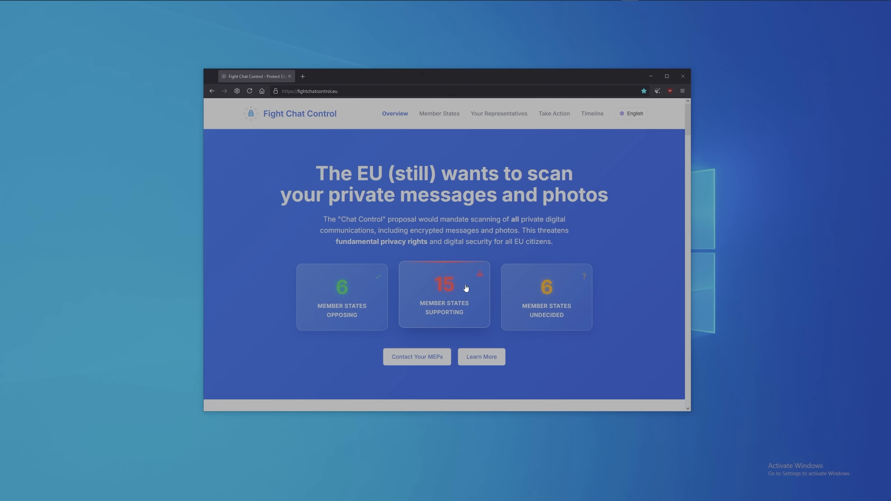
{"action": "mouse_move", "coordinate": [416, 356]}
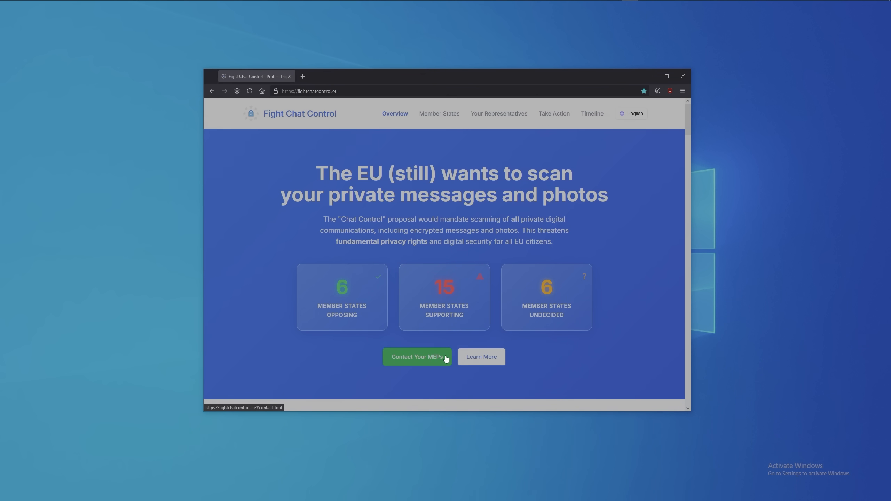
Start Contact Your MEPs, keep the chosen issues and proceed to Review and Send.
{"action": "left_click", "coordinate": [416, 358]}
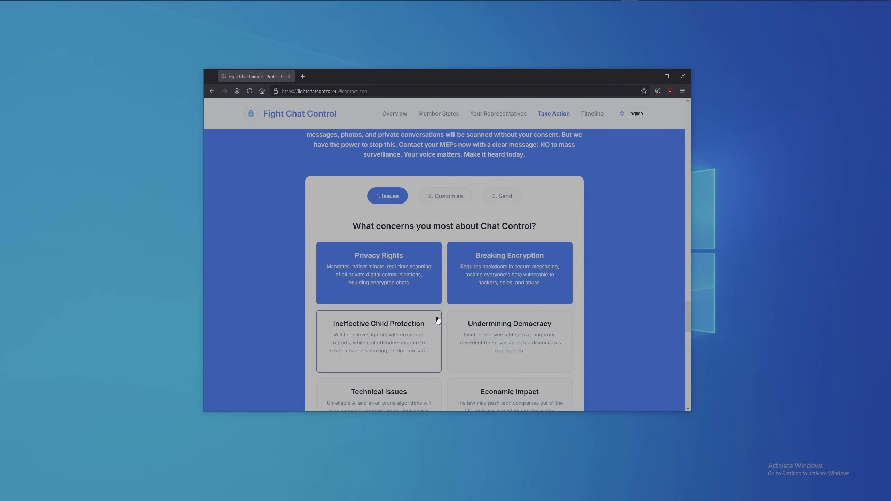
{"action": "scroll", "scroll_direction": "down", "scroll_amount": 3}
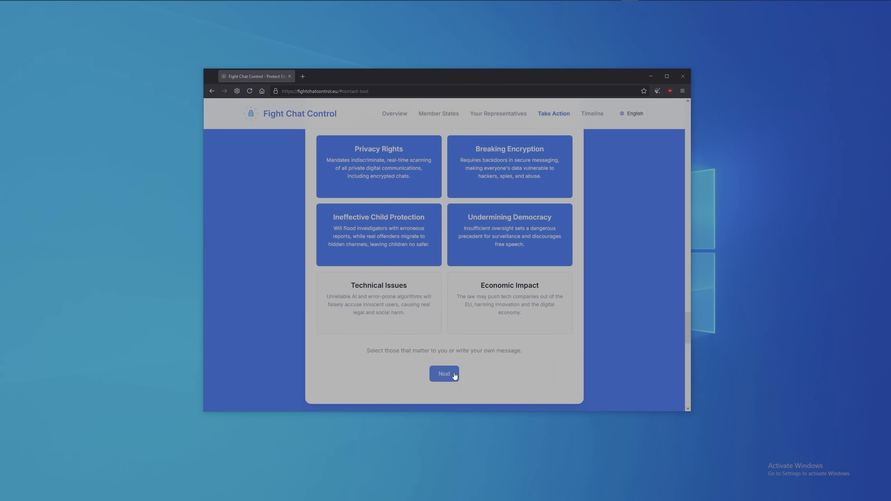
{"action": "left_click", "coordinate": [444, 374]}
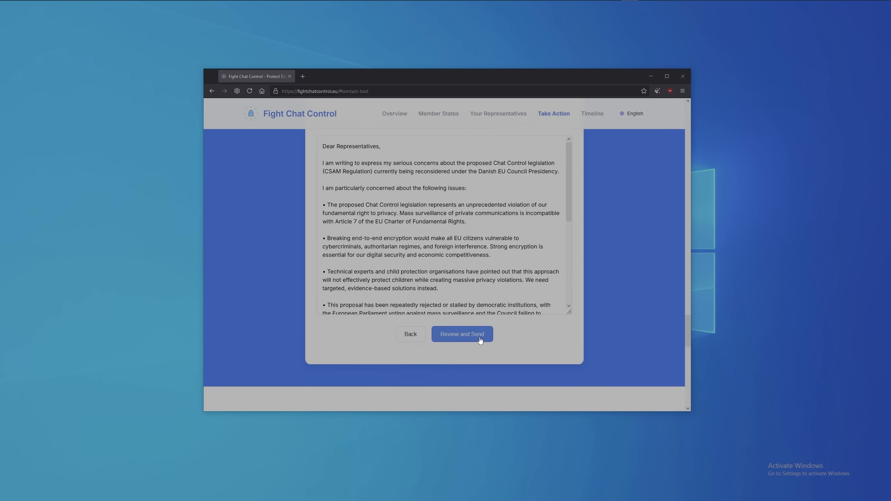
{"action": "left_click", "coordinate": [461, 334]}
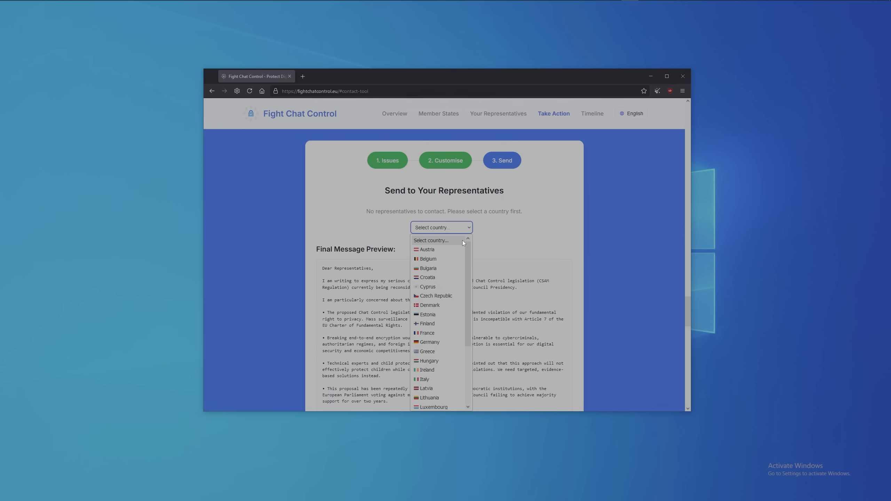
Choose Germany, select every representative and copy their email addresses.
{"action": "left_click", "coordinate": [428, 342]}
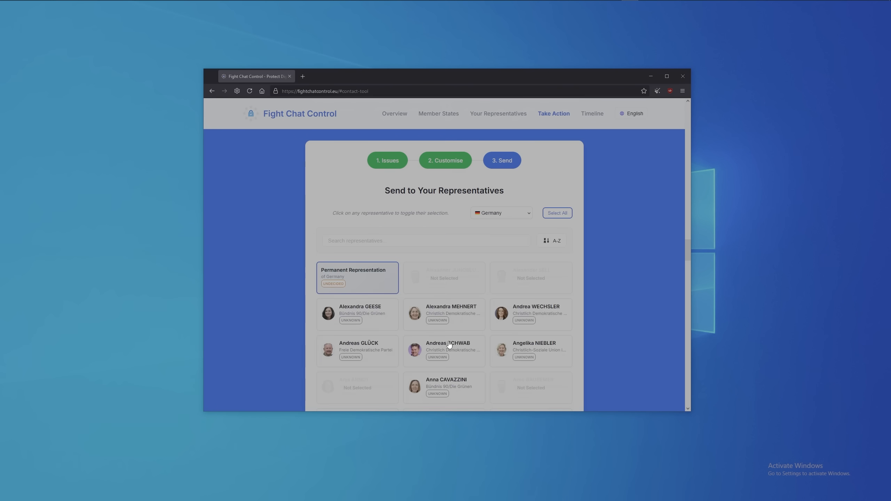
{"action": "mouse_move", "coordinate": [556, 213]}
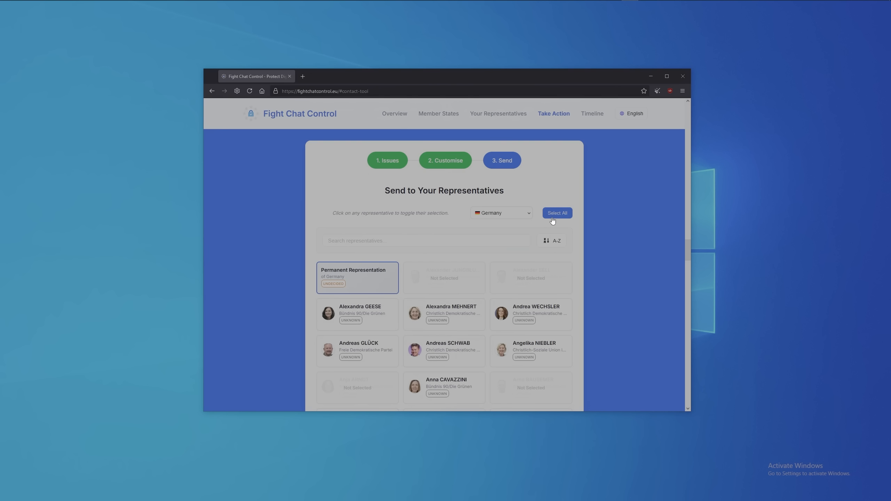
{"action": "left_click", "coordinate": [557, 212]}
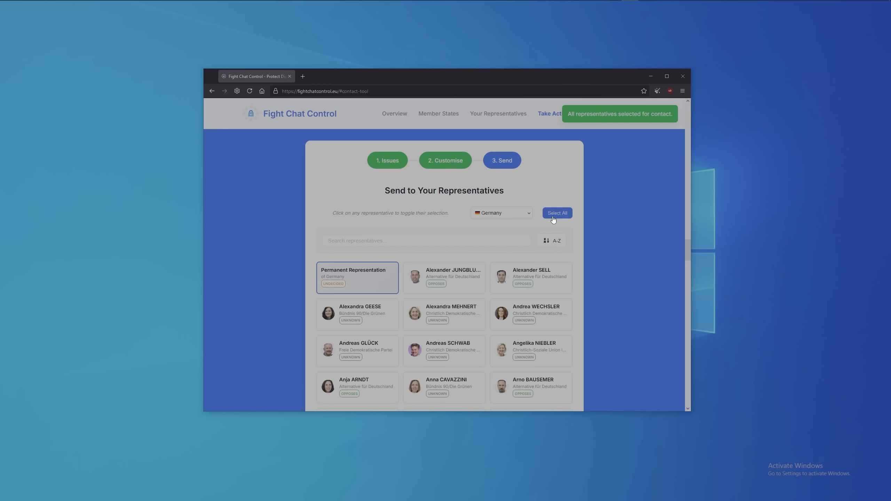
{"action": "scroll", "scroll_direction": "down", "scroll_amount": 3}
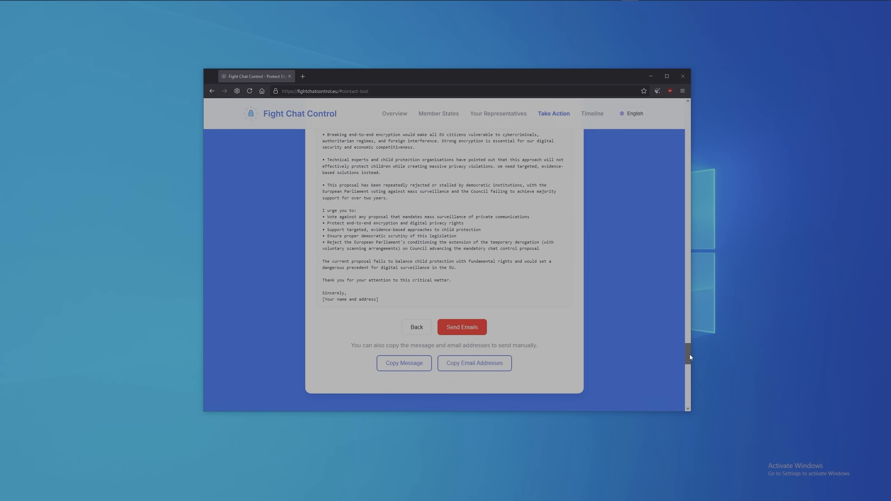
{"action": "left_click", "coordinate": [404, 364]}
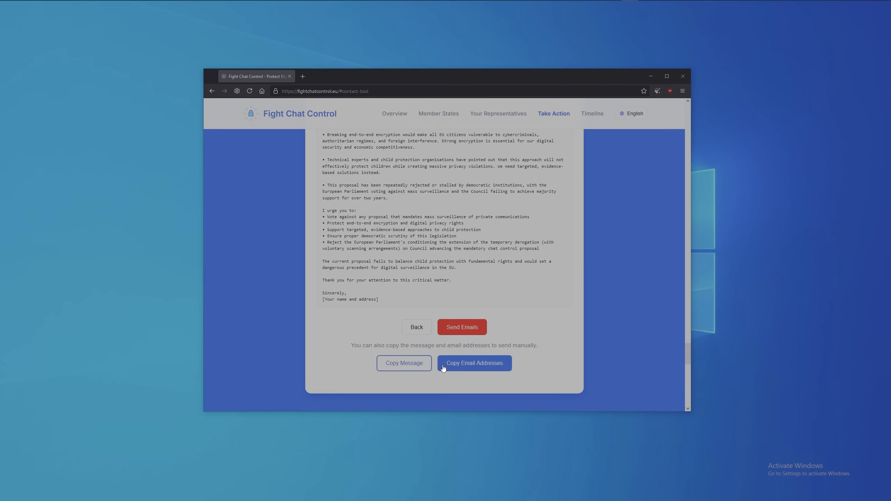
{"action": "mouse_move", "coordinate": [447, 382]}
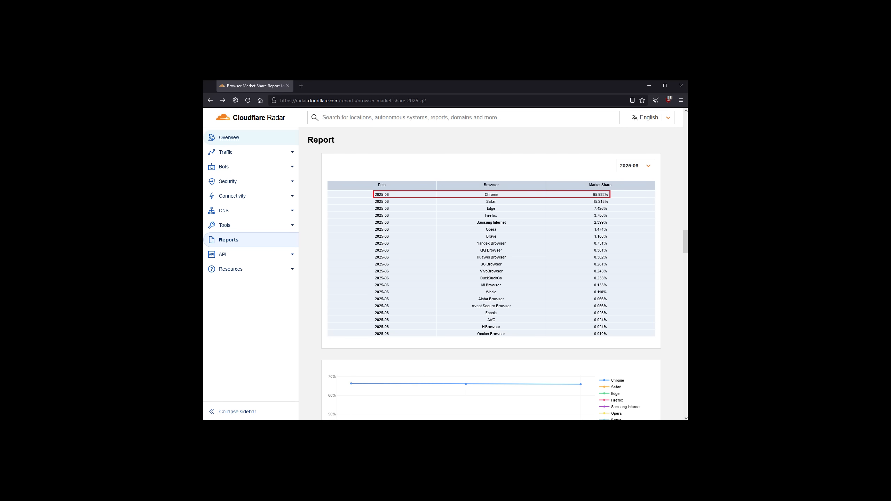
Enter the StatCounter browser-market-share URL (gs.statcounter.com) in the address bar.
{"action": "type", "text": "https://gs.statcounter.com/browser-market-share"}
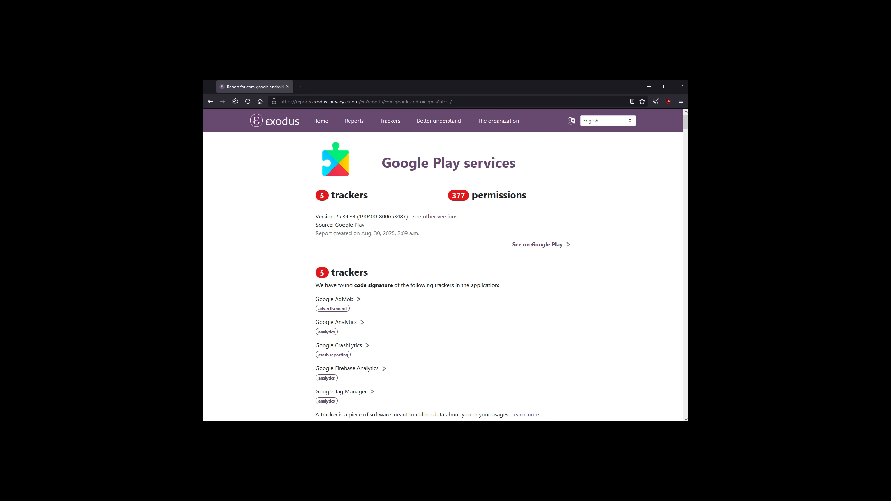
Scroll through the Google Play services permission list to its end on the Exodus report.
{"action": "scroll", "scroll_direction": "down", "scroll_amount": 3}
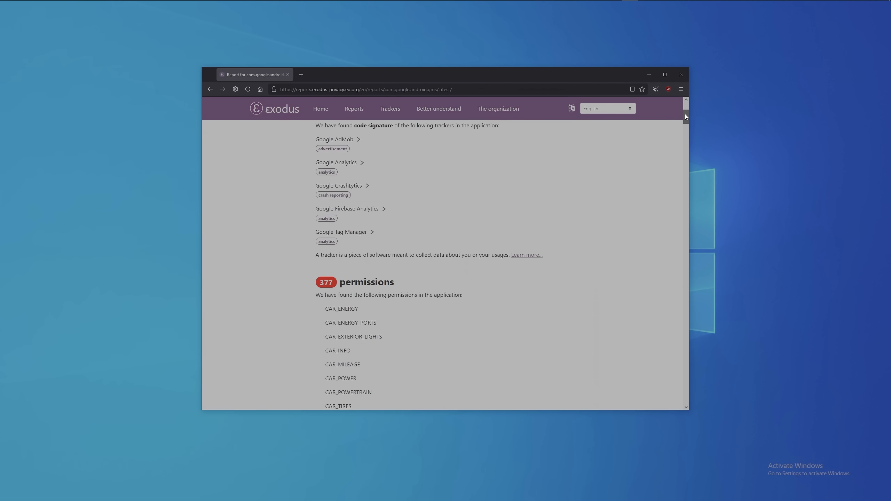
{"action": "scroll", "scroll_direction": "down", "scroll_amount": 3}
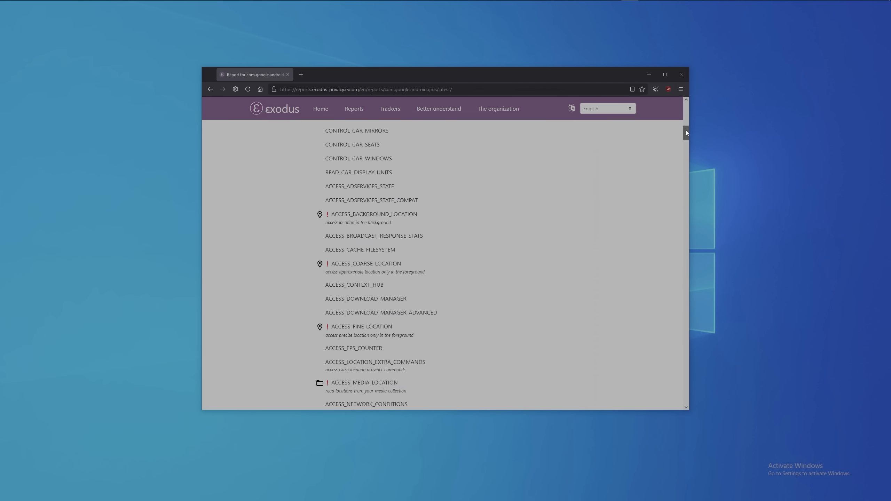
{"action": "scroll", "scroll_direction": "down", "scroll_amount": 3}
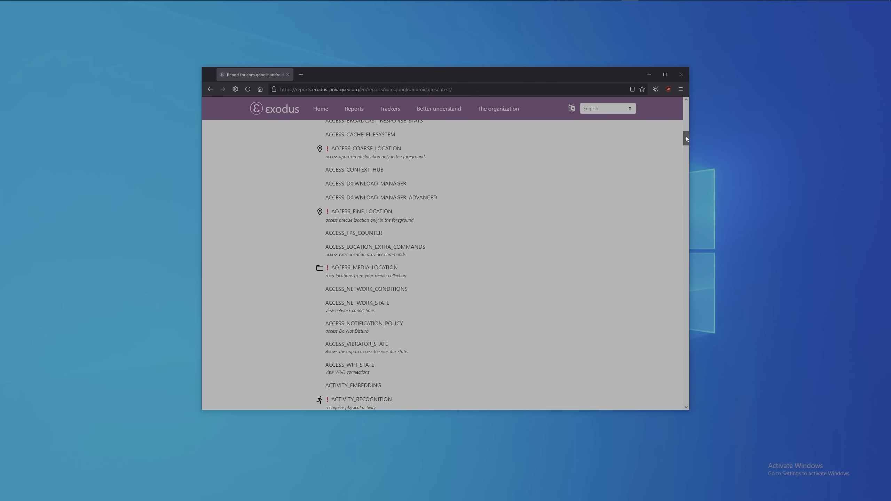
{"action": "scroll", "scroll_direction": "down", "scroll_amount": 3}
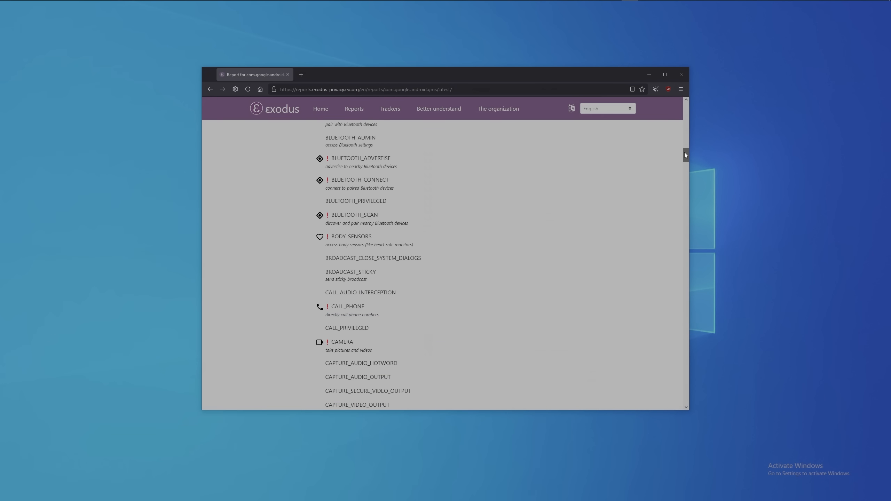
{"action": "scroll", "scroll_direction": "down", "scroll_amount": 3}
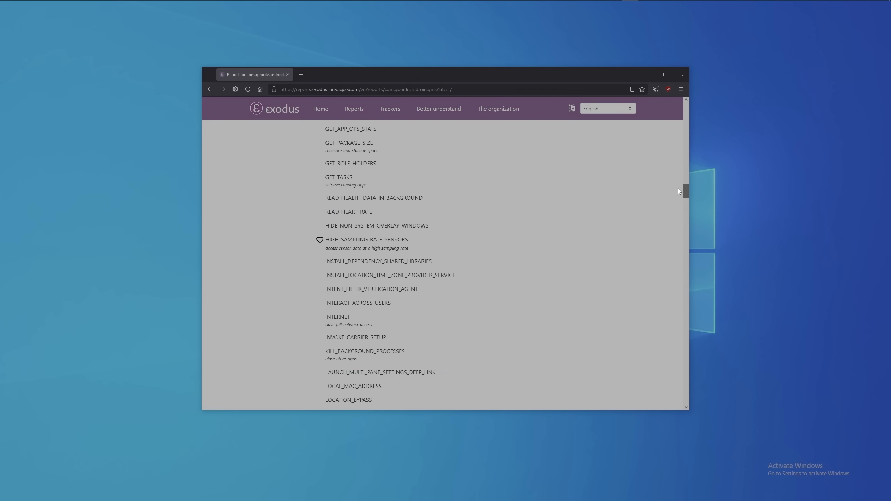
{"action": "scroll", "scroll_direction": "down", "scroll_amount": 3}
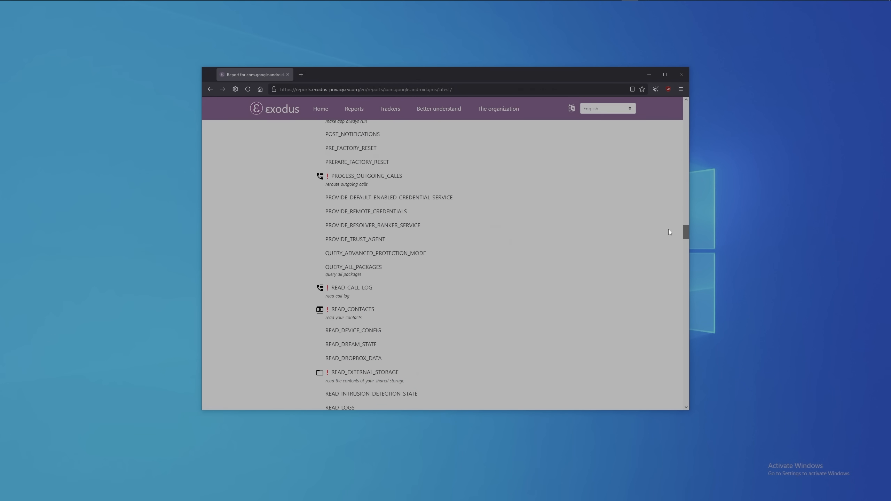
{"action": "scroll", "scroll_direction": "down", "scroll_amount": 3}
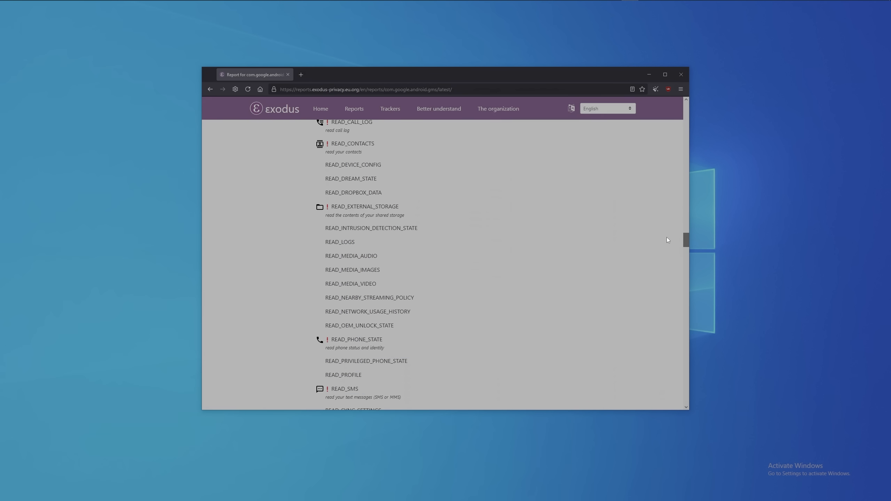
{"action": "scroll", "scroll_direction": "down", "scroll_amount": 3}
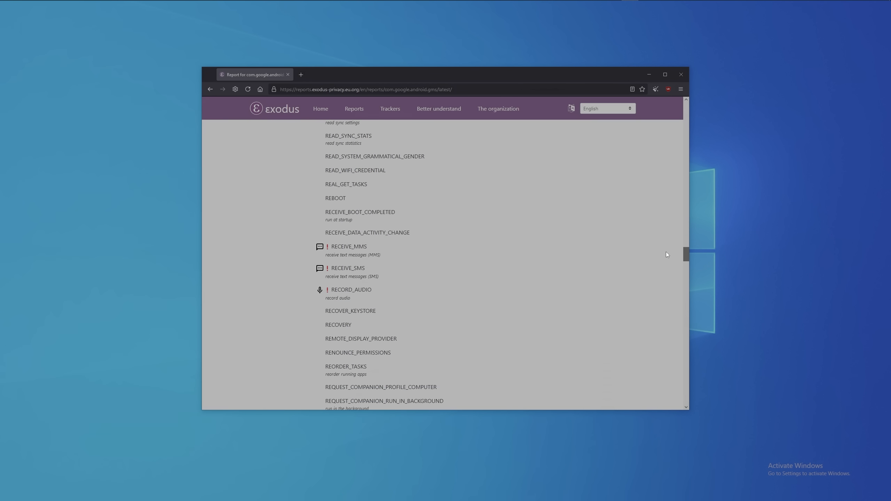
{"action": "scroll", "scroll_direction": "down", "scroll_amount": 3}
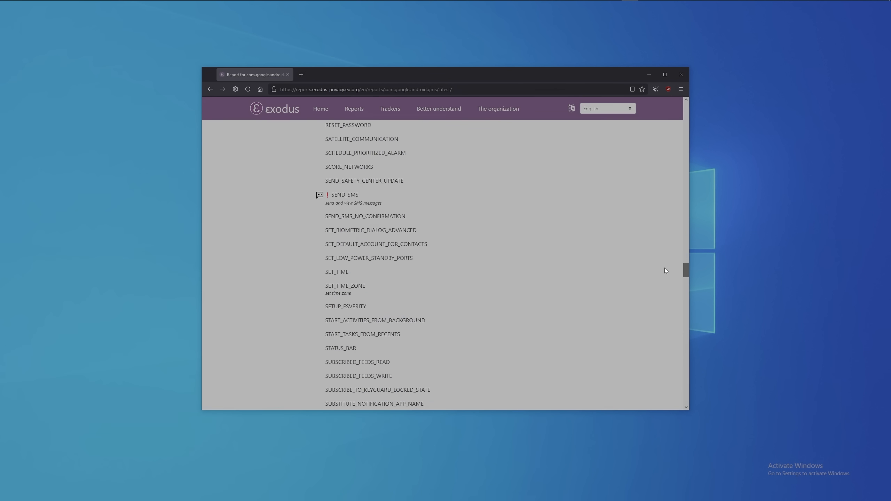
{"action": "scroll", "scroll_direction": "down", "scroll_amount": 3}
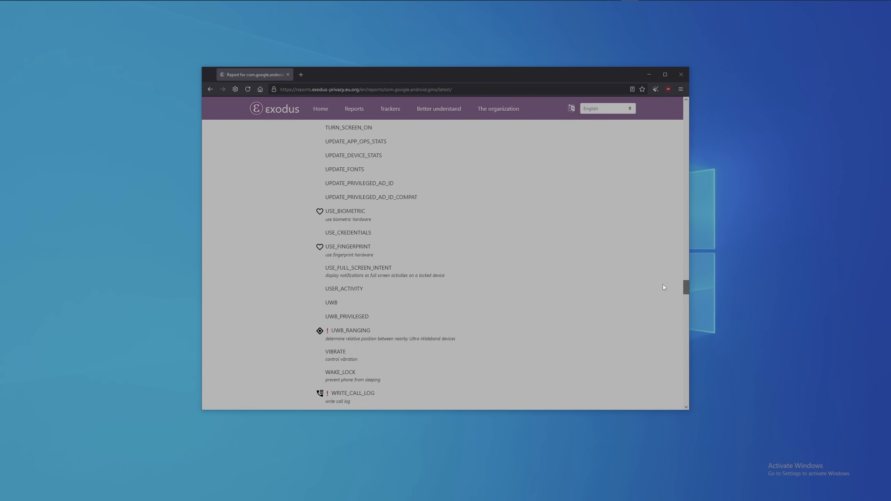
{"action": "scroll", "scroll_direction": "down", "scroll_amount": 3}
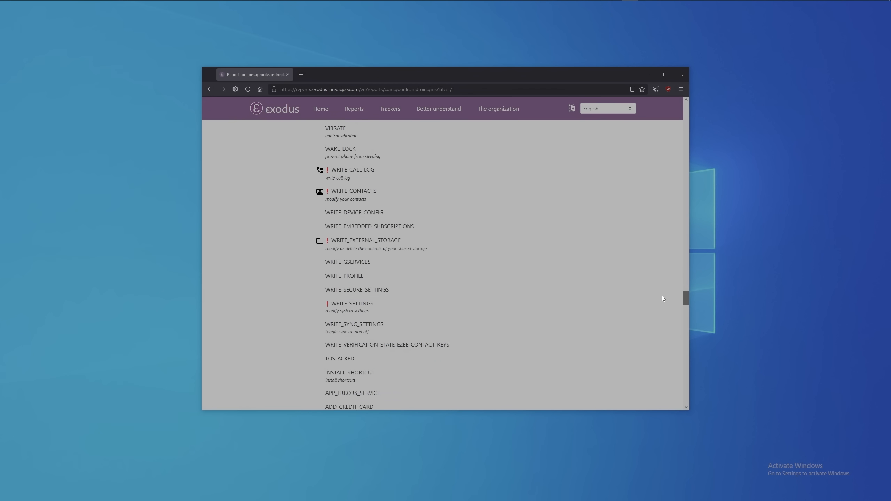
{"action": "scroll", "scroll_direction": "down", "scroll_amount": 3}
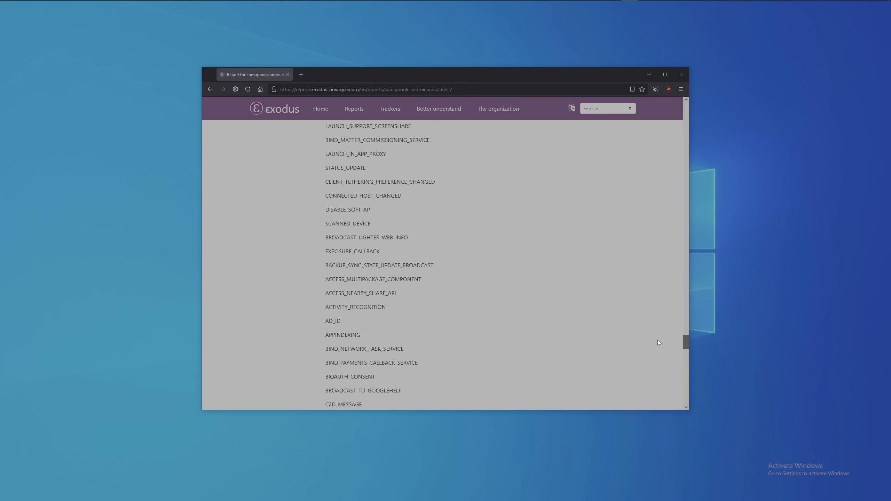
{"action": "scroll", "scroll_direction": "down", "scroll_amount": 3}
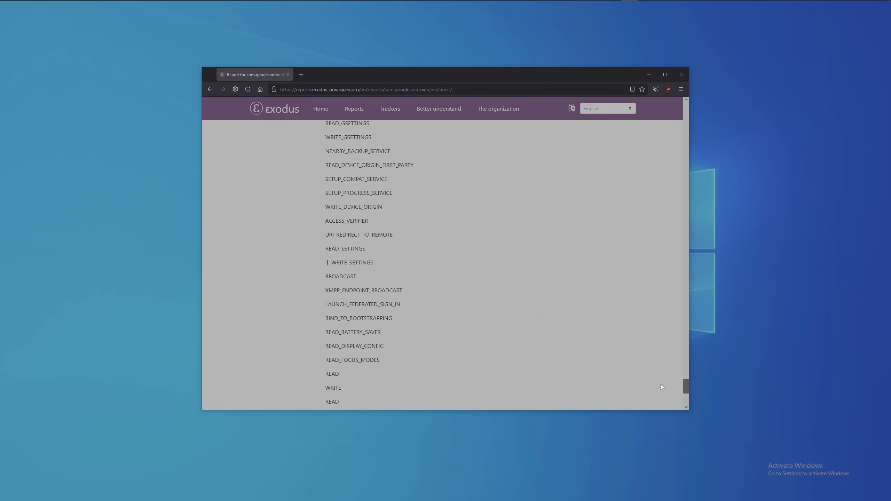
{"action": "scroll", "scroll_direction": "down", "scroll_amount": 3}
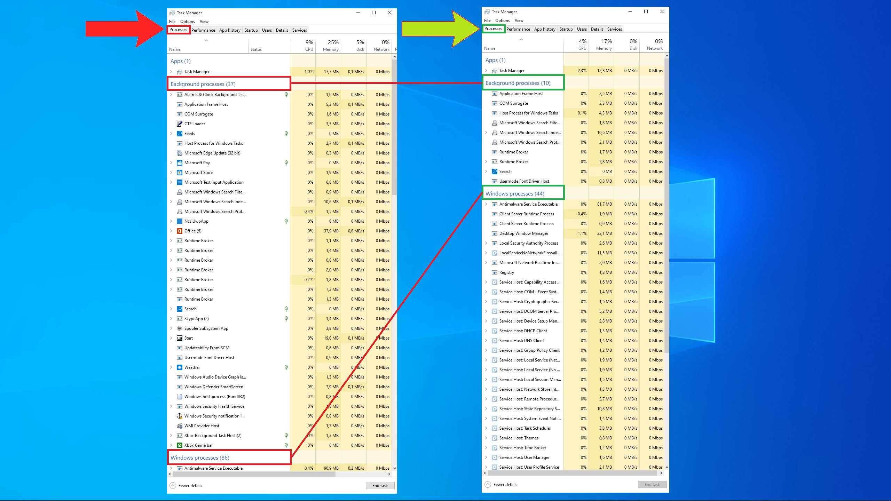
Move on from the Task Manager comparison to the SearXNG instances list.
{"action": "left_click", "coordinate": [174, 30]}
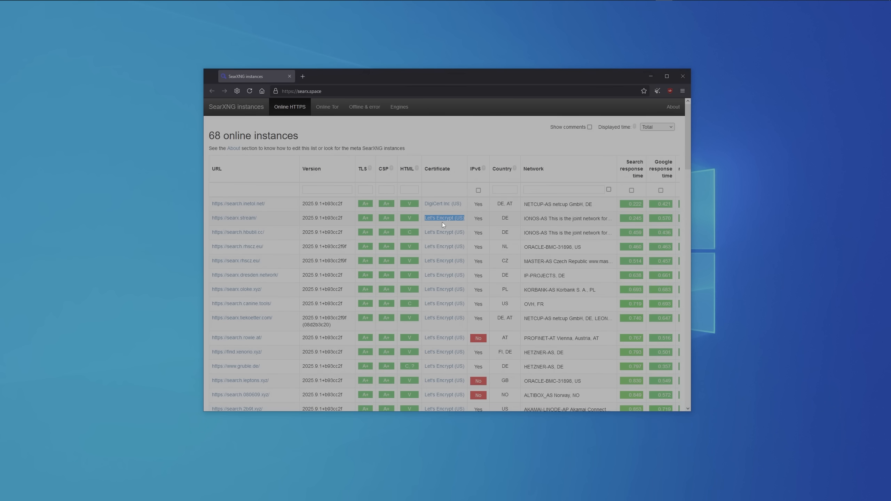
{"action": "mouse_move", "coordinate": [262, 200]}
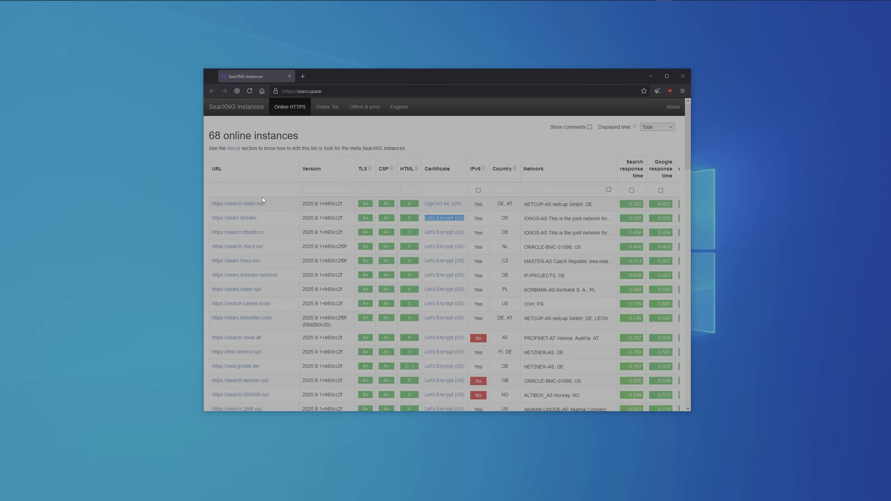
View the search.inetol.net instance's Privacy preferences and its HTTP Method choices in a new tab.
{"action": "right_click", "coordinate": [237, 203]}
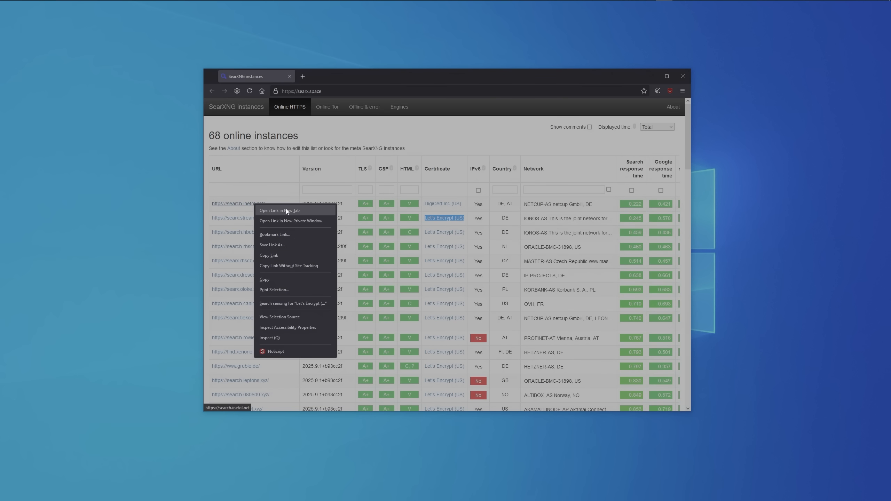
{"action": "left_click", "coordinate": [279, 210]}
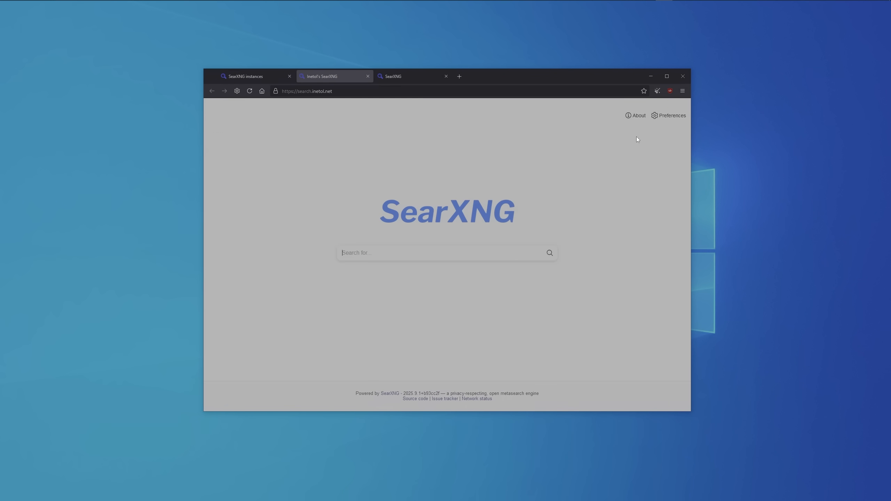
{"action": "left_click", "coordinate": [672, 115]}
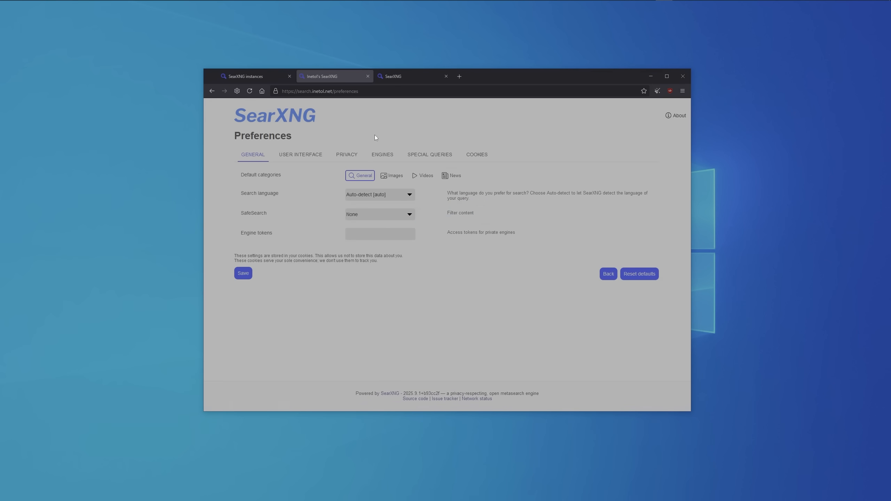
{"action": "left_click", "coordinate": [346, 155]}
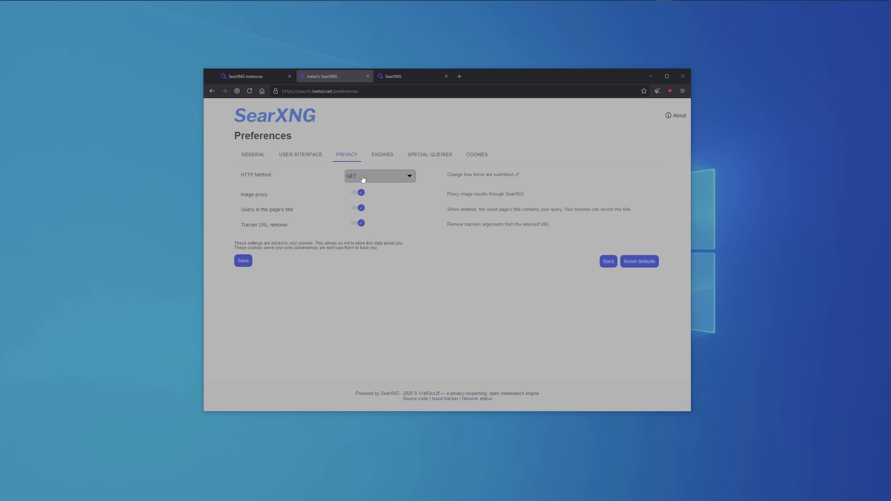
{"action": "left_click", "coordinate": [378, 176]}
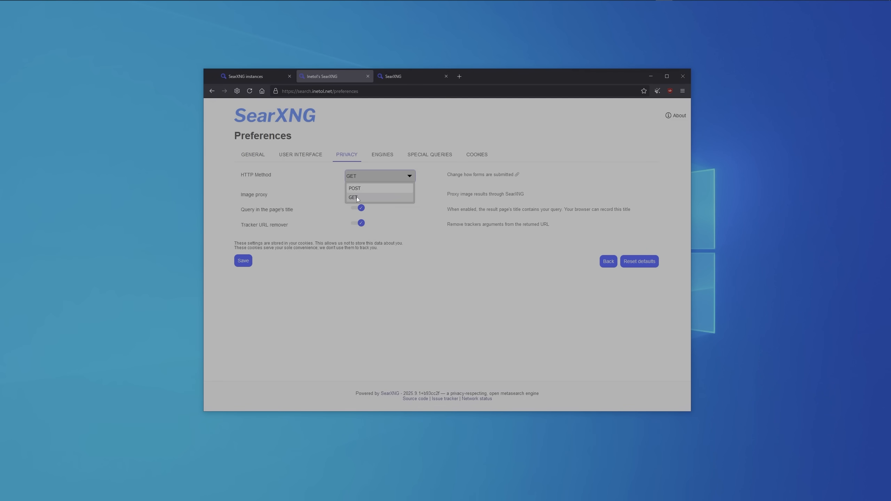
On searx.stream, set the Privacy HTTP Method to POST and save the preferences.
{"action": "left_click", "coordinate": [412, 76]}
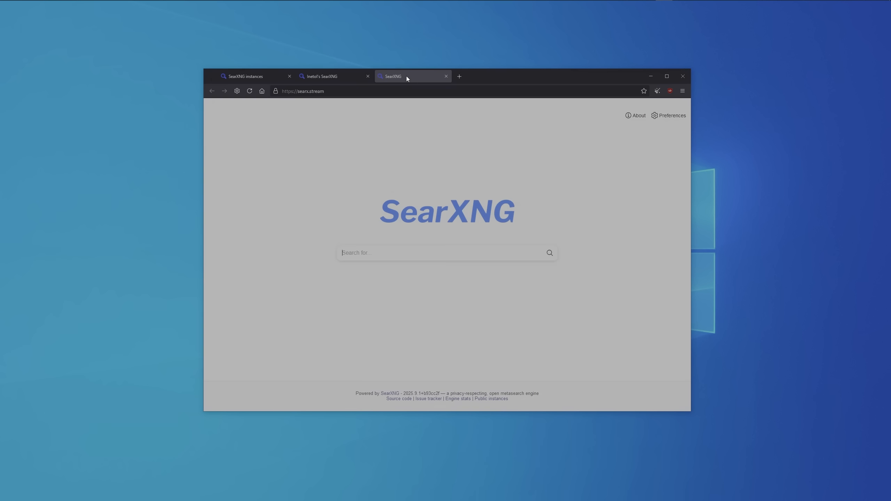
{"action": "left_click", "coordinate": [671, 115]}
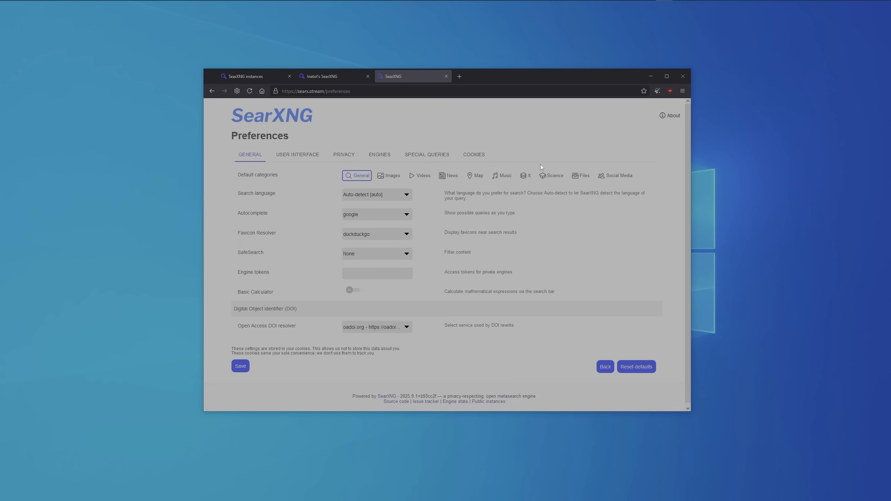
{"action": "left_click", "coordinate": [343, 154]}
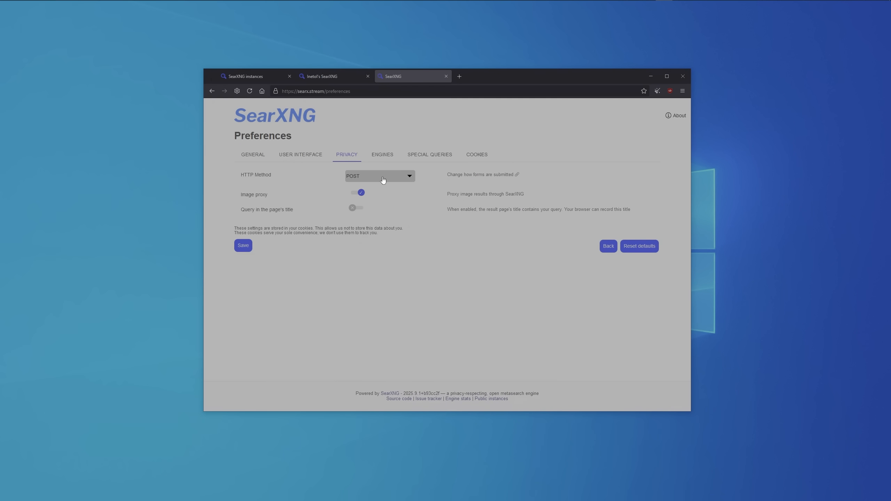
{"action": "left_click", "coordinate": [379, 176]}
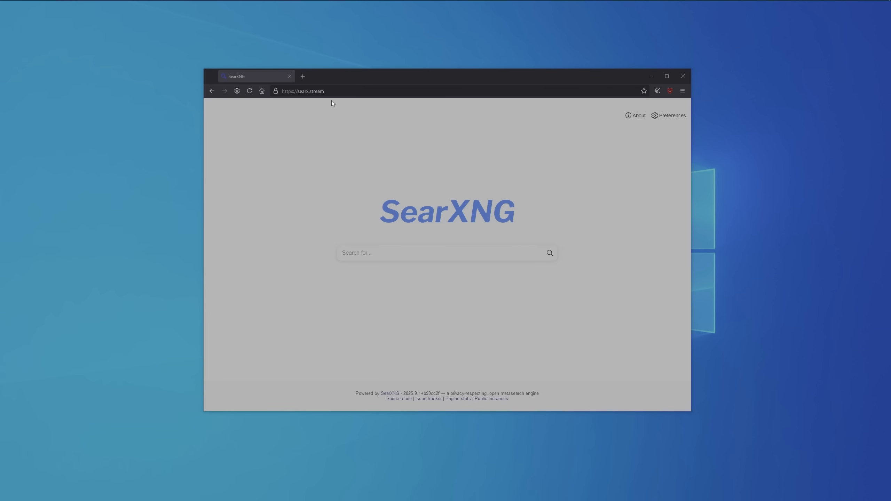
Add the SearXNG instance from the address bar and make searxng the default search engine.
{"action": "right_click", "coordinate": [302, 91]}
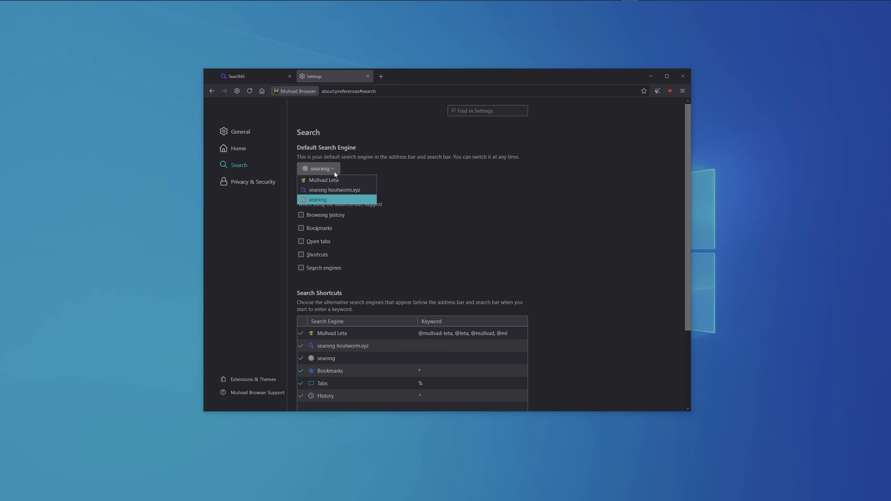
{"action": "left_click", "coordinate": [253, 76]}
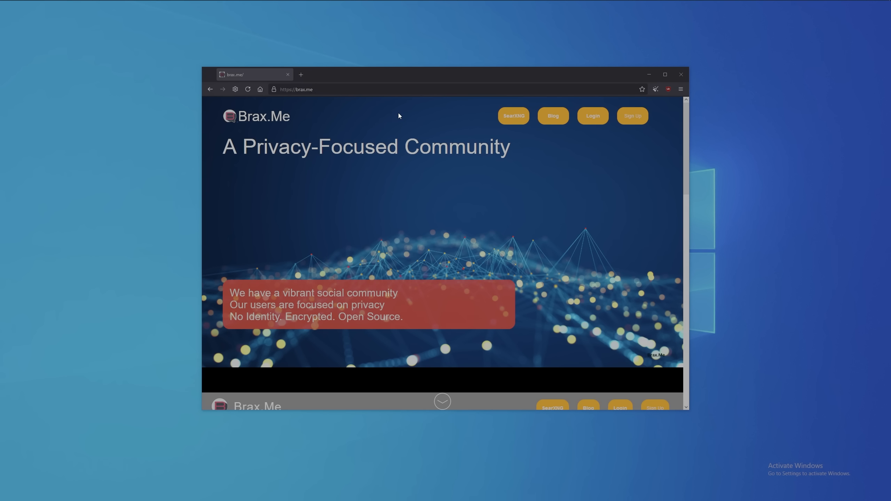
{"action": "mouse_move", "coordinate": [513, 116]}
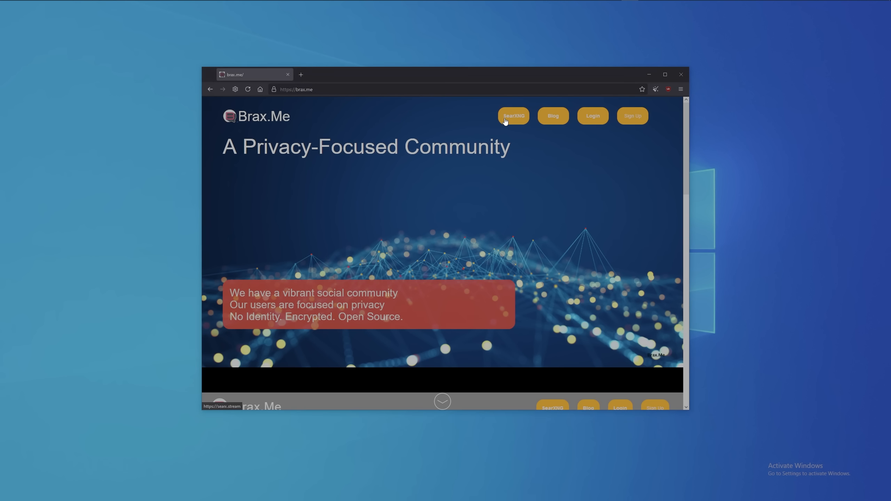